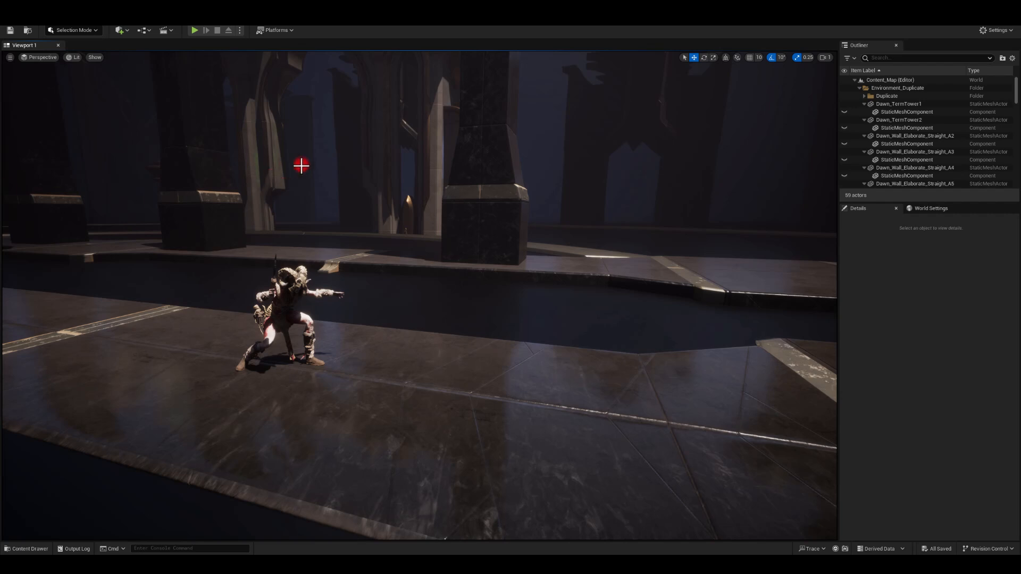
mouse_move(316, 277)
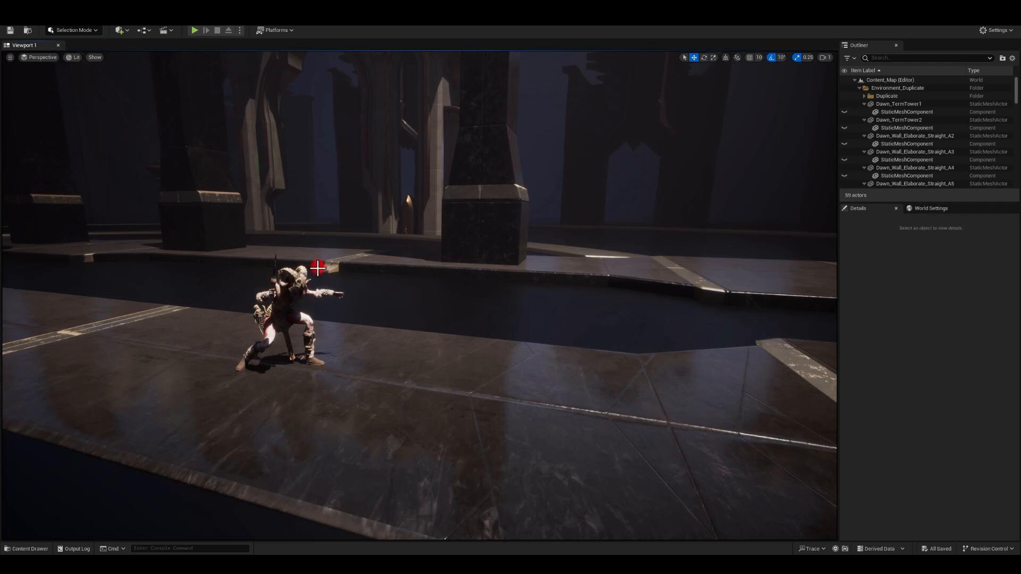
mouse_move(304, 275)
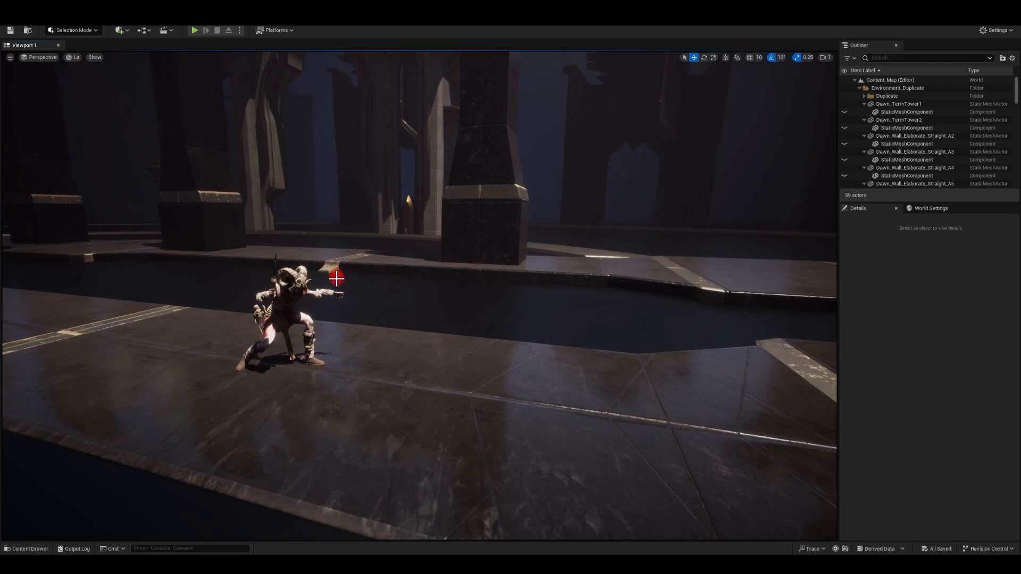
mouse_move(316, 292)
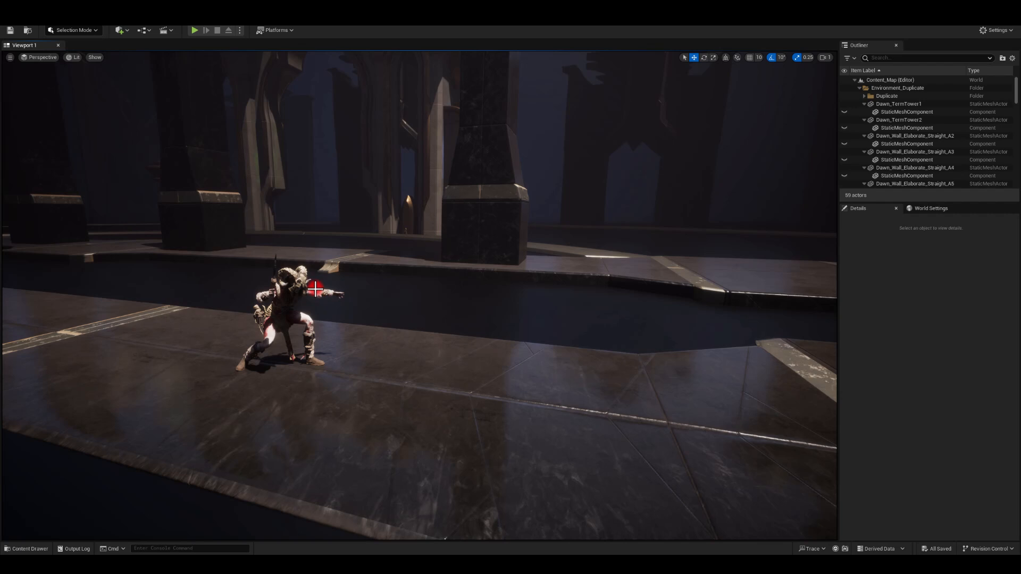
mouse_move(332, 269)
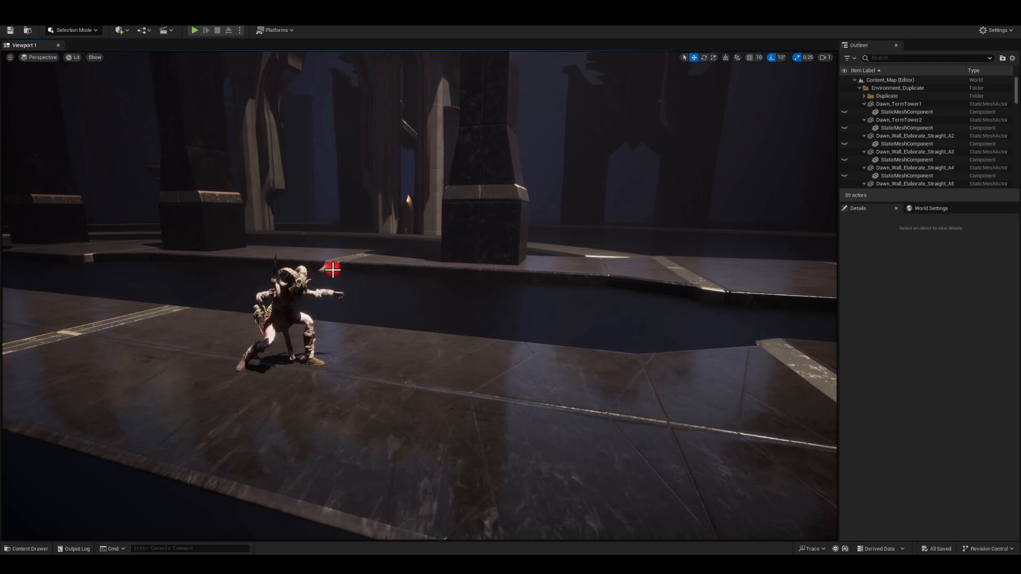
mouse_move(98, 101)
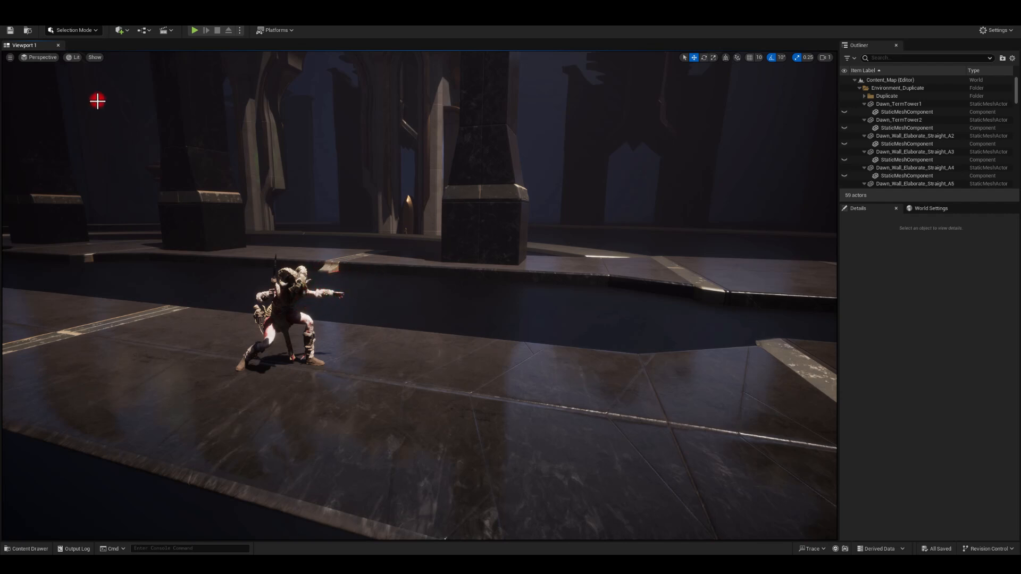
Orbit the ribbon mesh in the Static Mesh Editor to view it from above.
left_click(194, 30)
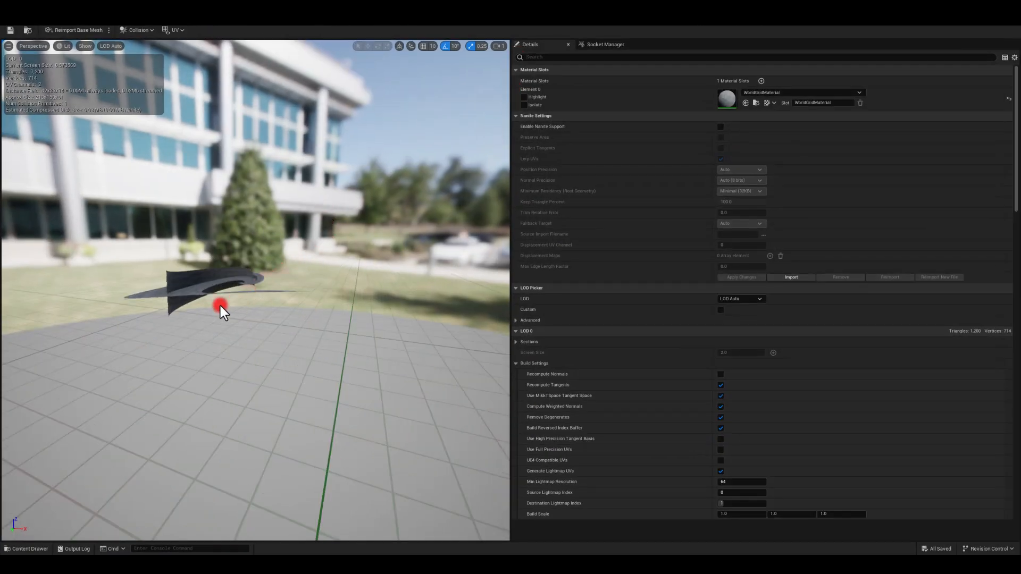
left_click_drag(221, 309, 307, 236)
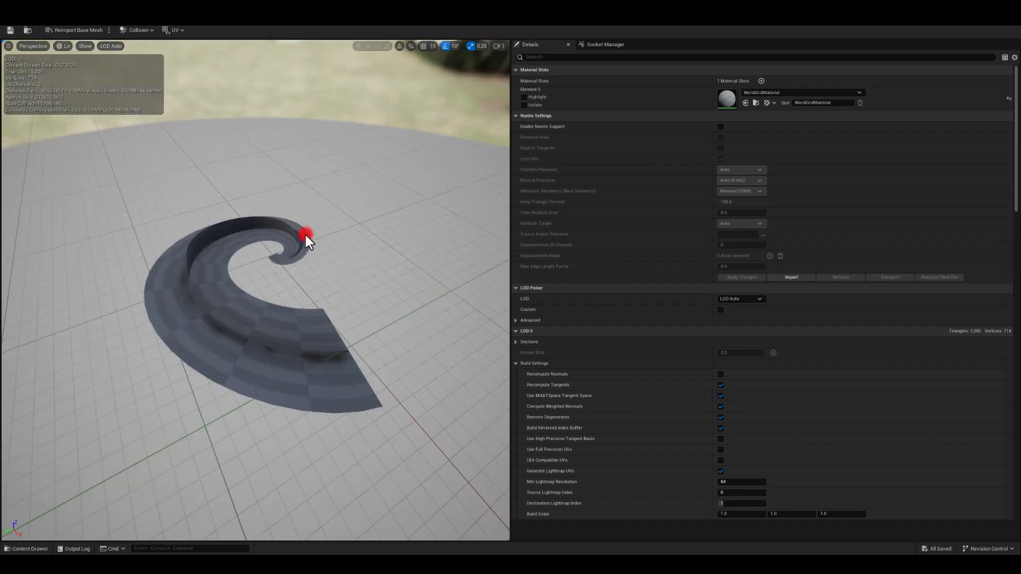
left_click_drag(307, 235, 152, 325)
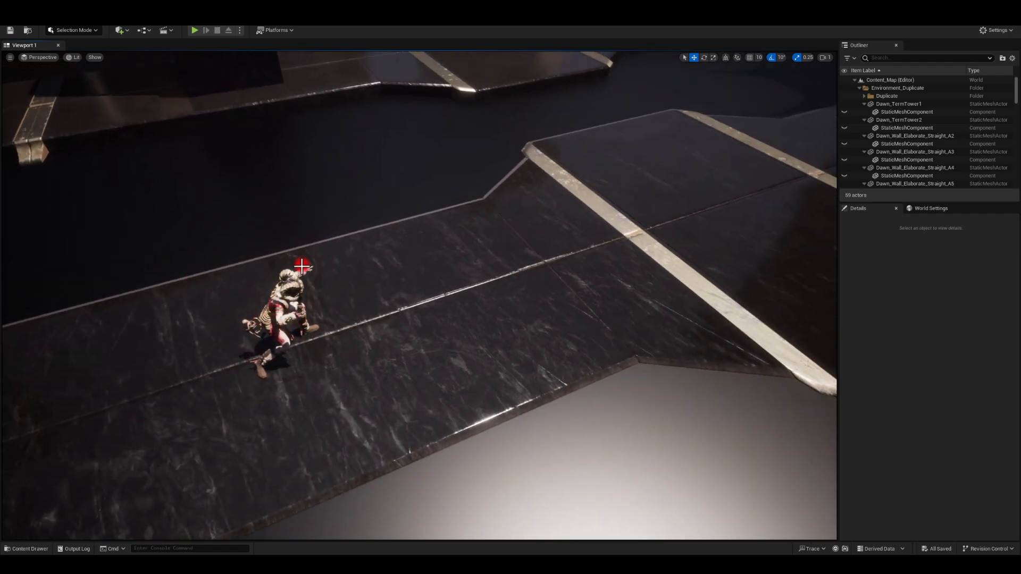
left_click_drag(302, 266, 417, 261)
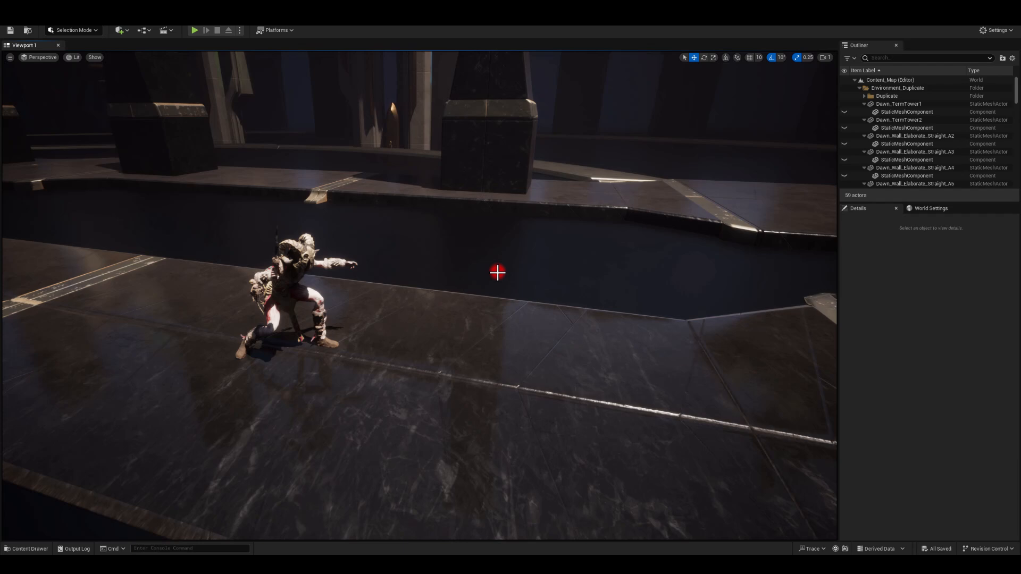
Open SM_Tube_01 from the Content Drawer and orbit the tube swirl.
left_click(27, 549)
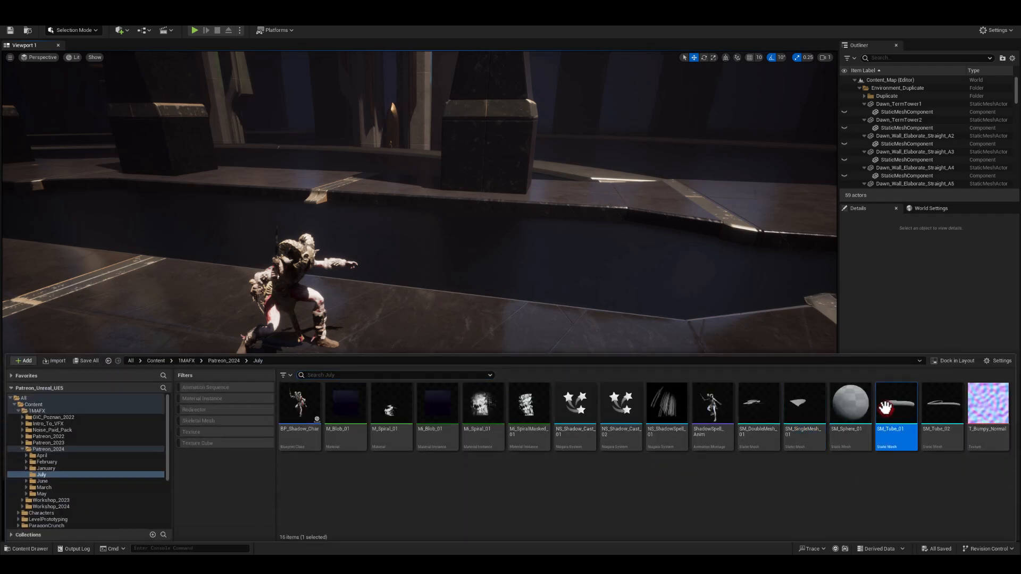
double_click(897, 403)
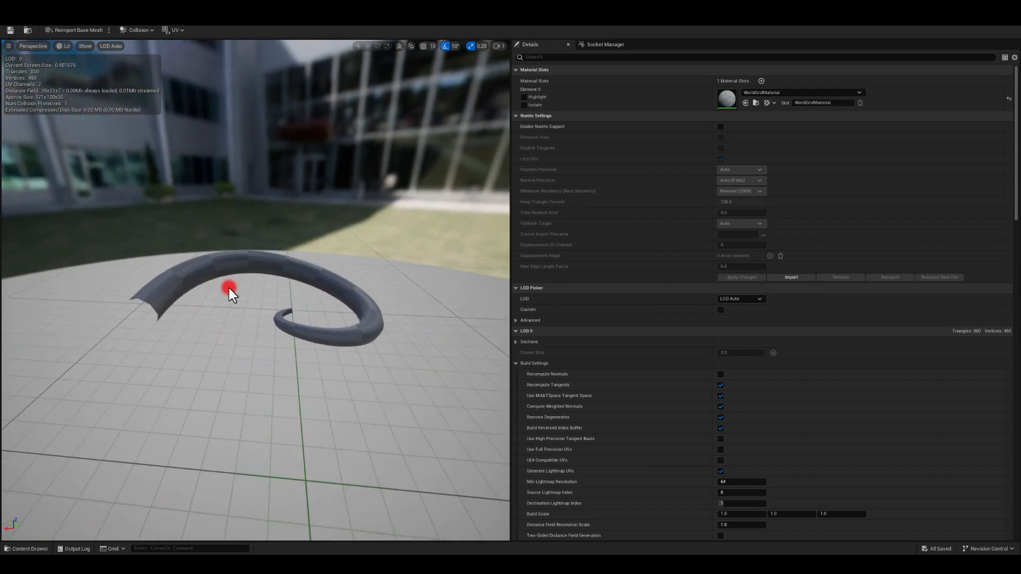
left_click_drag(232, 293, 160, 298)
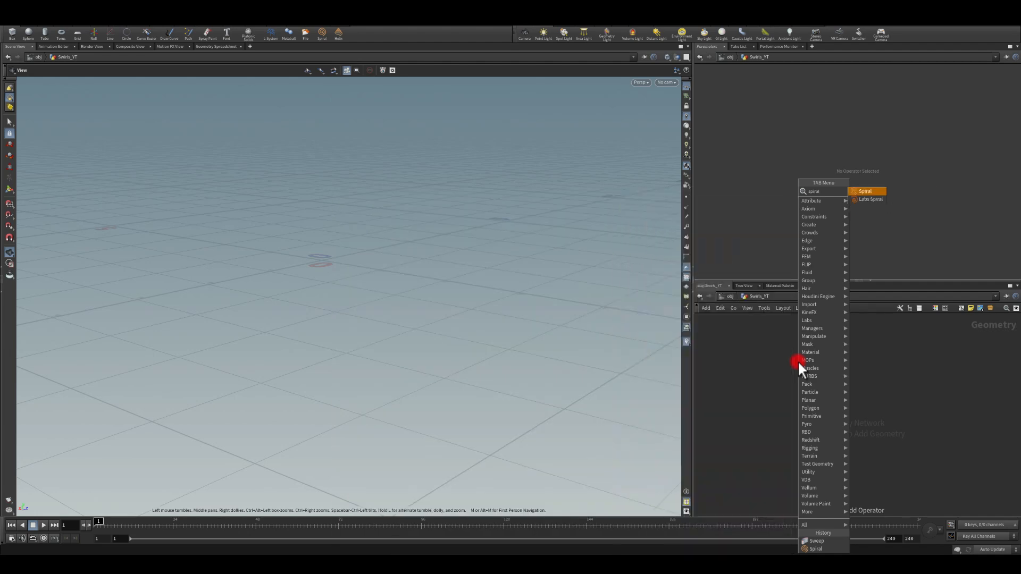
mouse_move(870, 198)
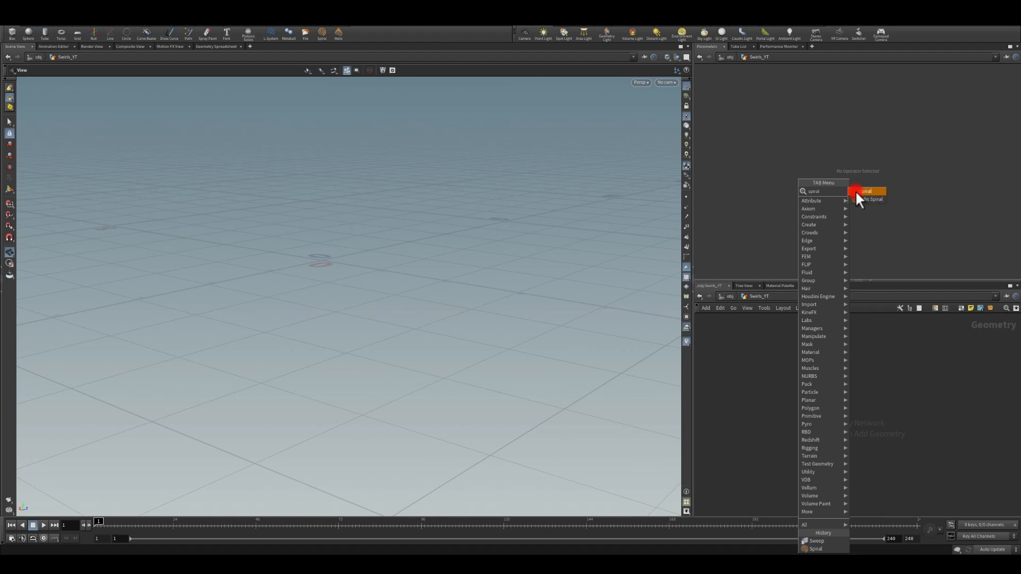
Add a Spiral SOP with Height 0.6, Start Radius 0 and Increase per Turn 2.
left_click(869, 190)
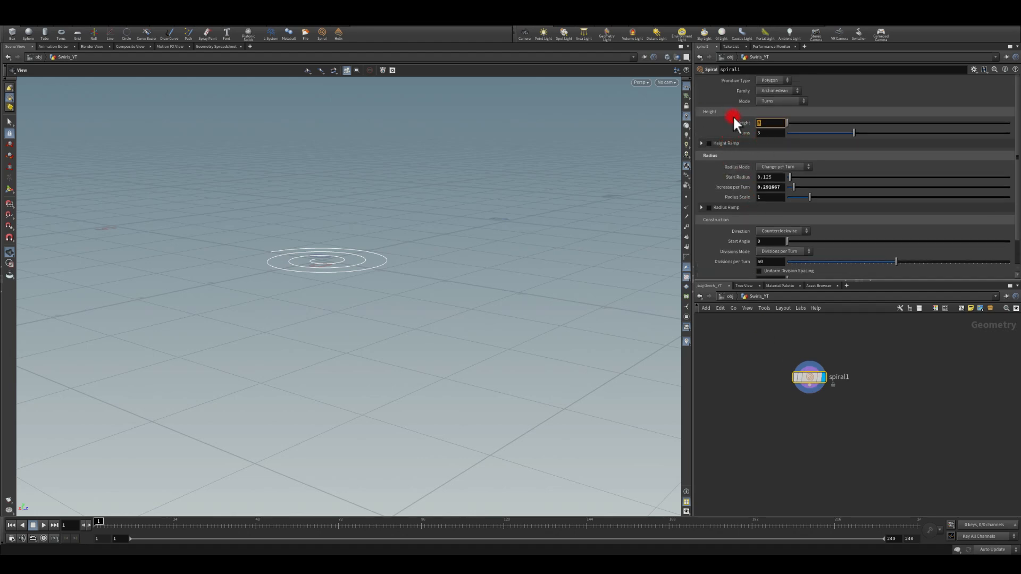
type(".6")
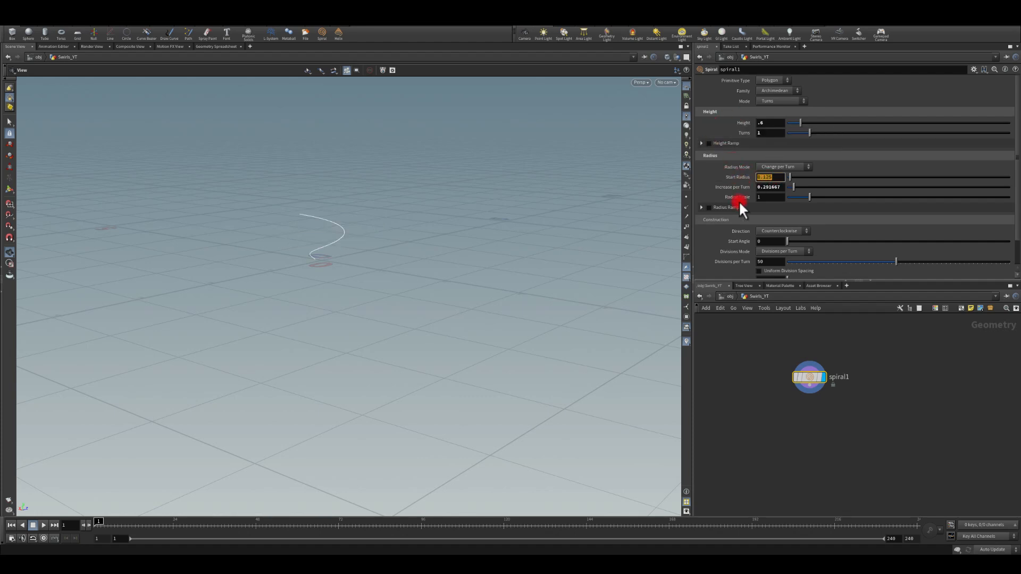
type("0")
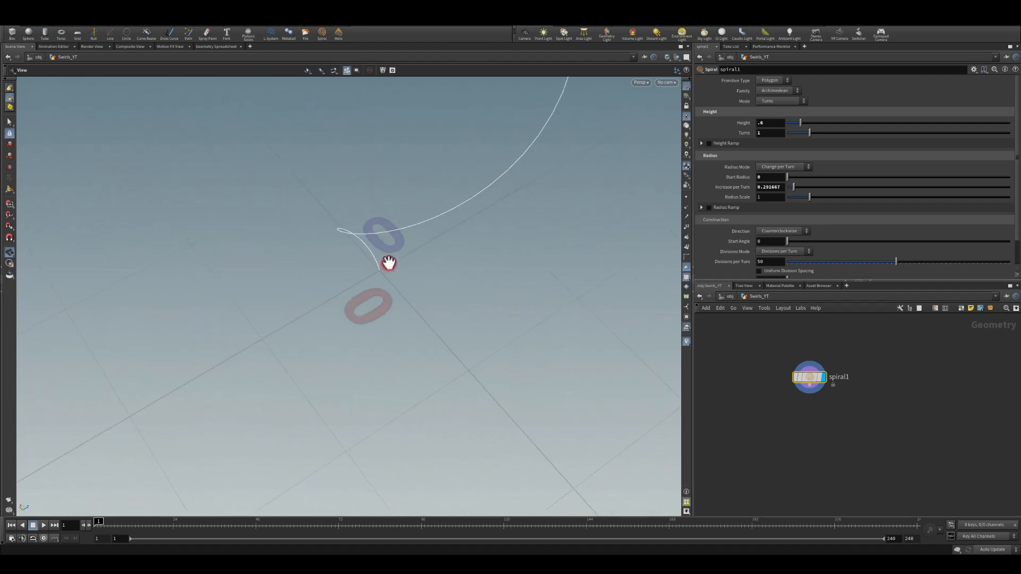
left_click_drag(389, 263, 384, 268)
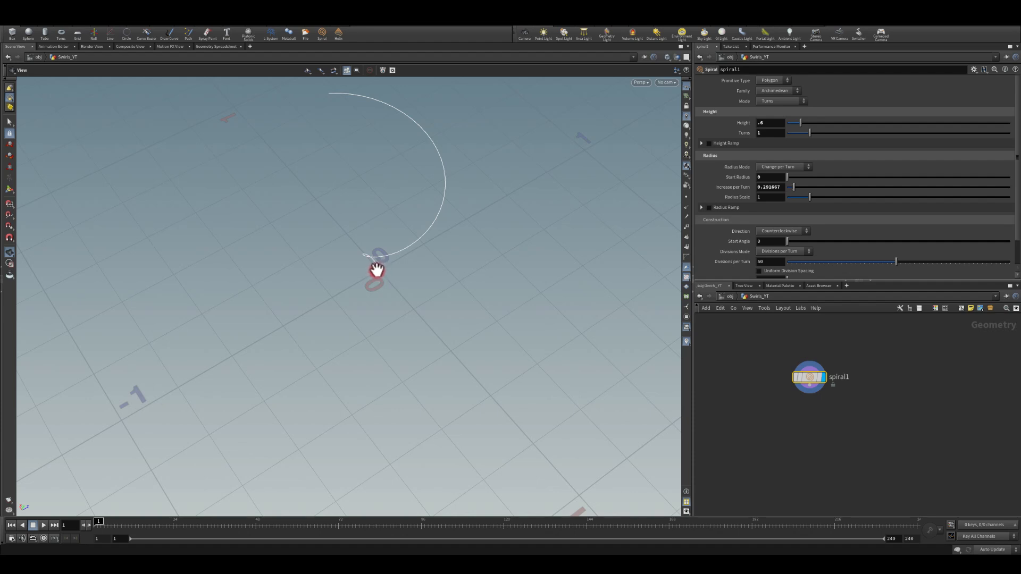
mouse_move(385, 223)
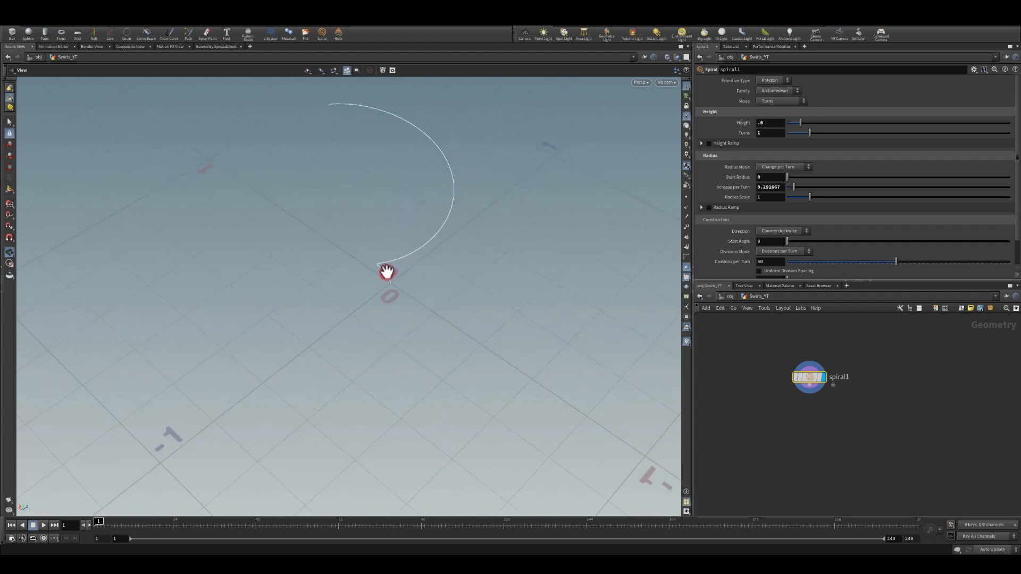
mouse_move(375, 273)
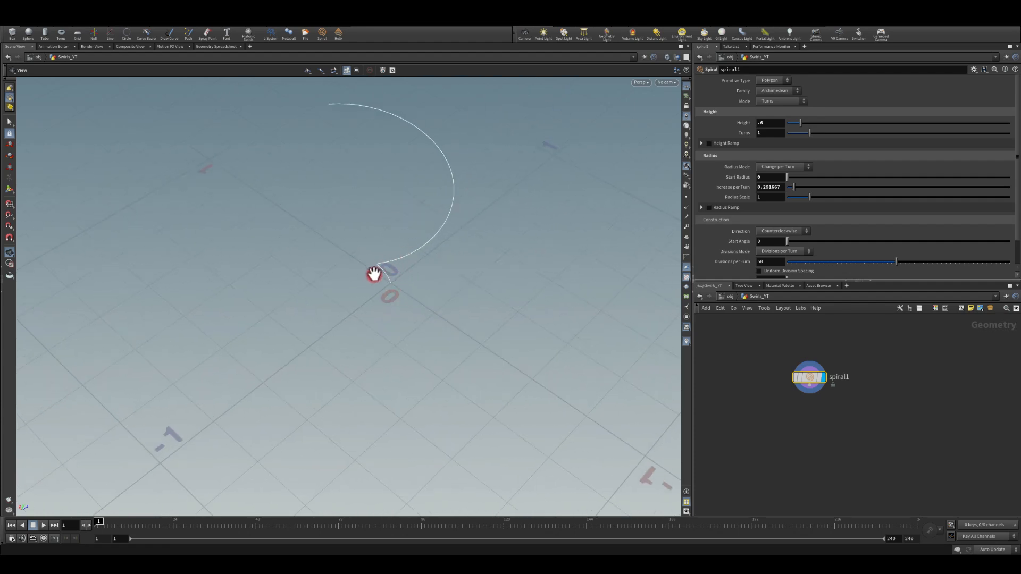
mouse_move(339, 117)
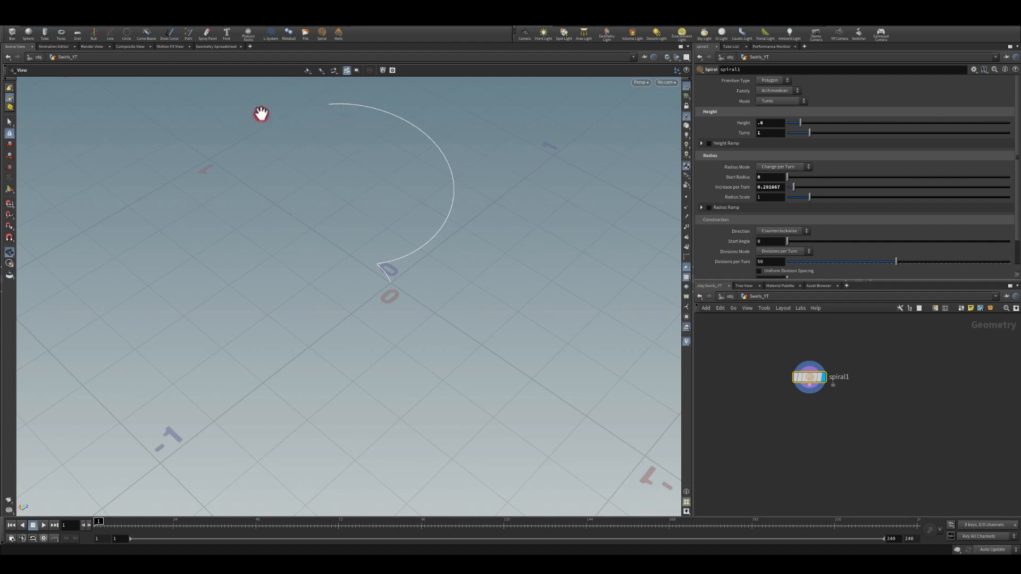
mouse_move(393, 262)
type("1")
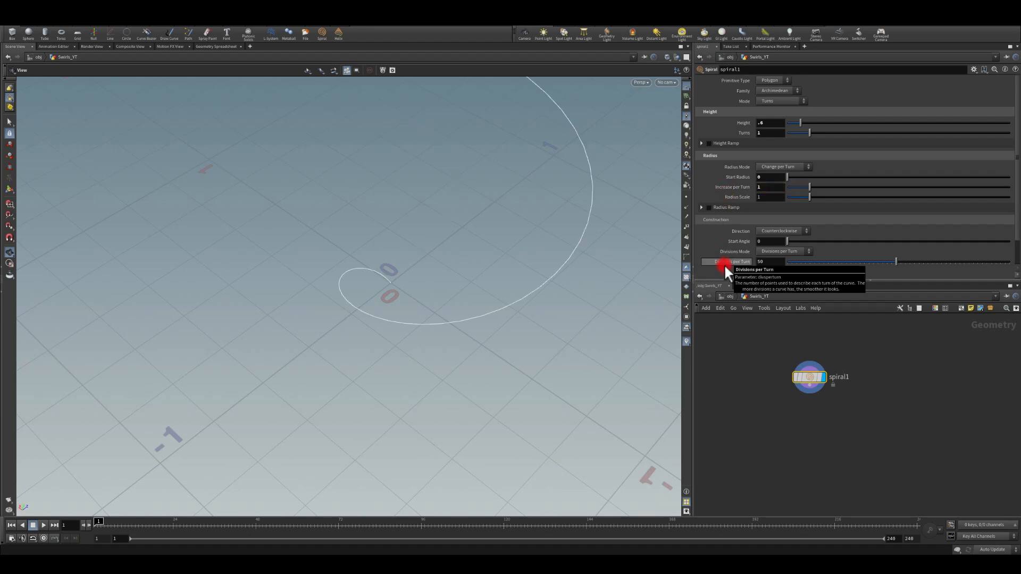
left_click(769, 187)
type("2")
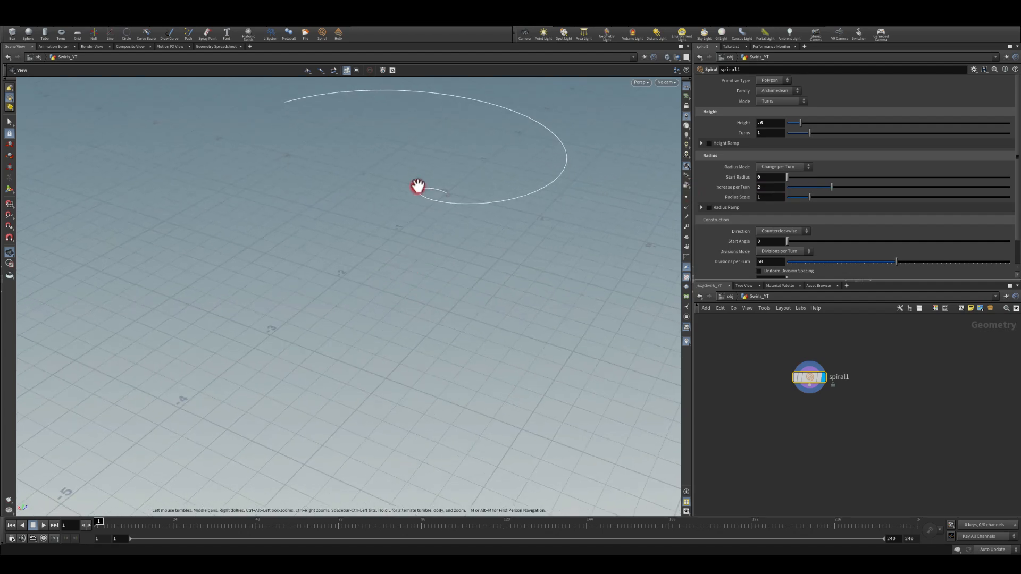
left_click_drag(418, 186, 267, 247)
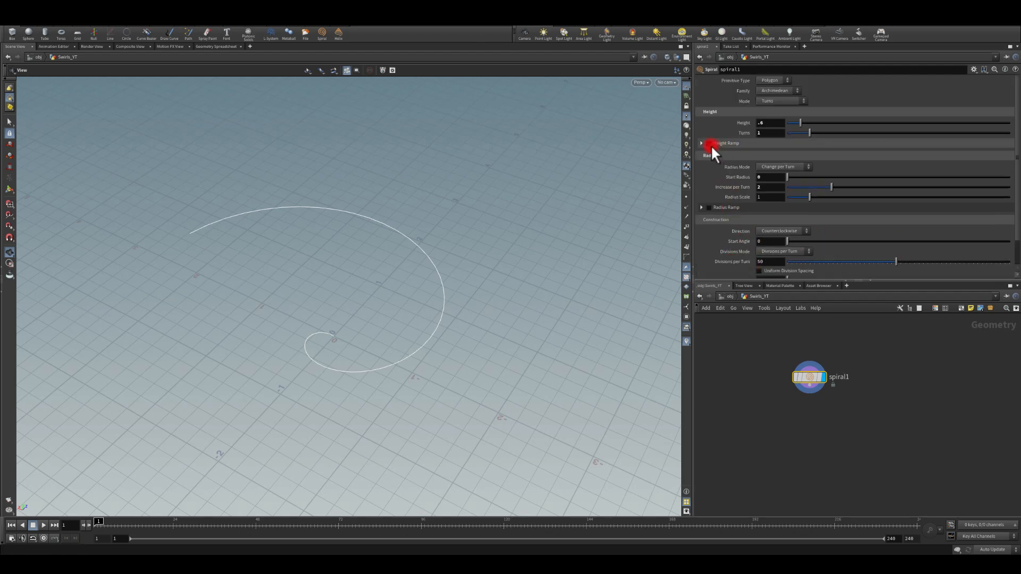
Enable spiral1's Height Ramp and shape its profile with a second peak.
left_click(702, 143)
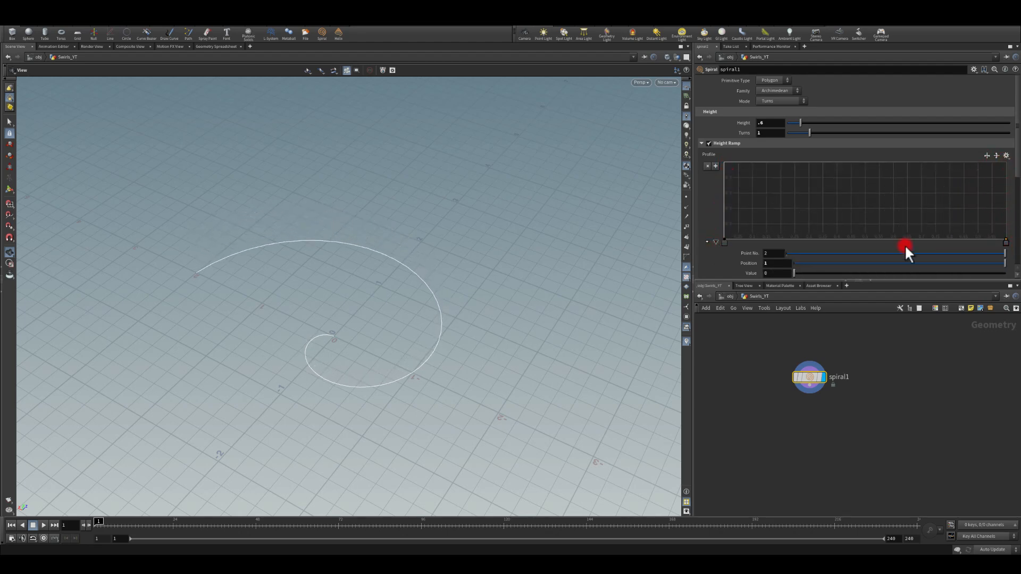
left_click_drag(906, 246, 862, 244)
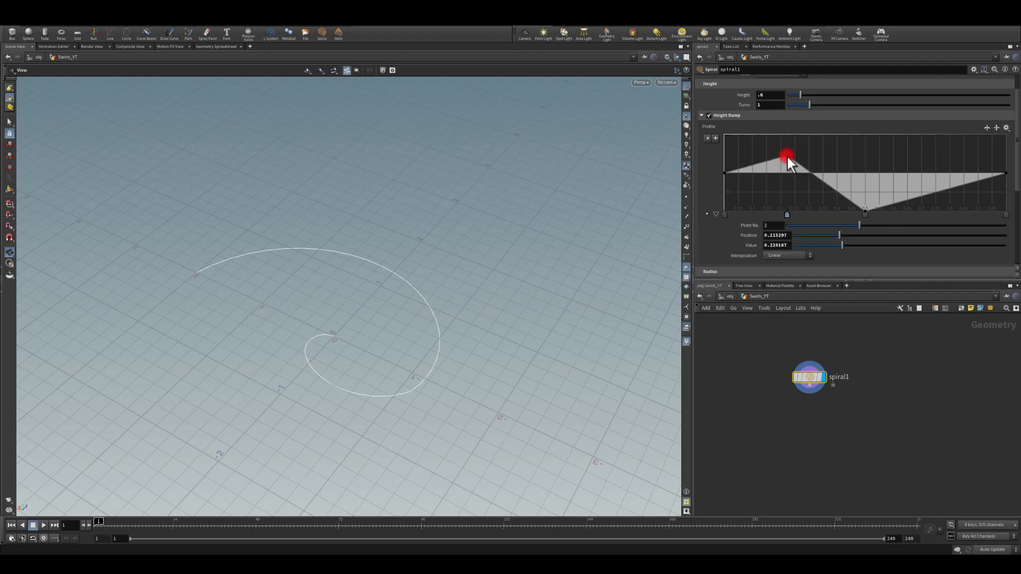
left_click_drag(788, 159, 932, 134)
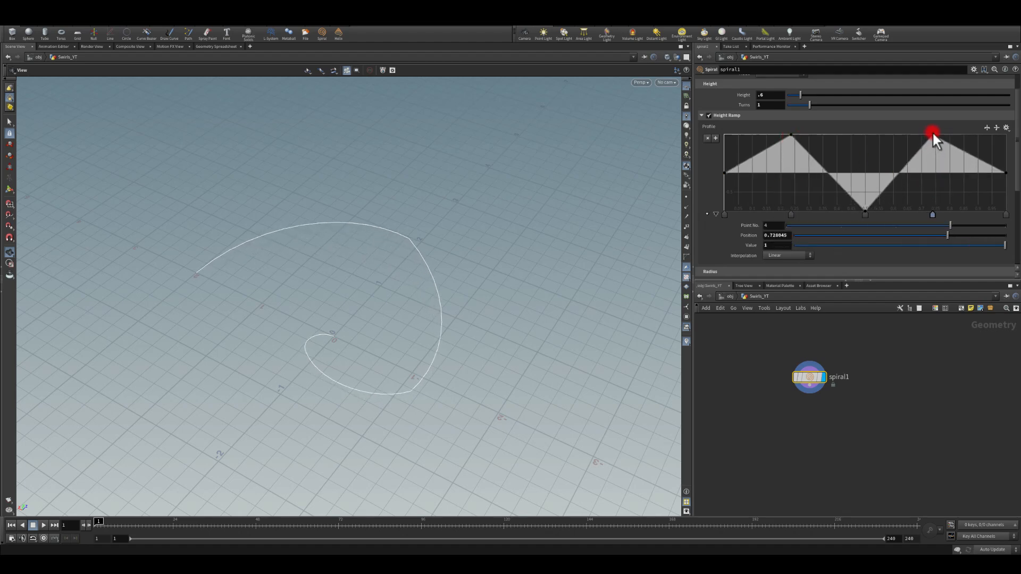
left_click_drag(932, 134, 710, 214)
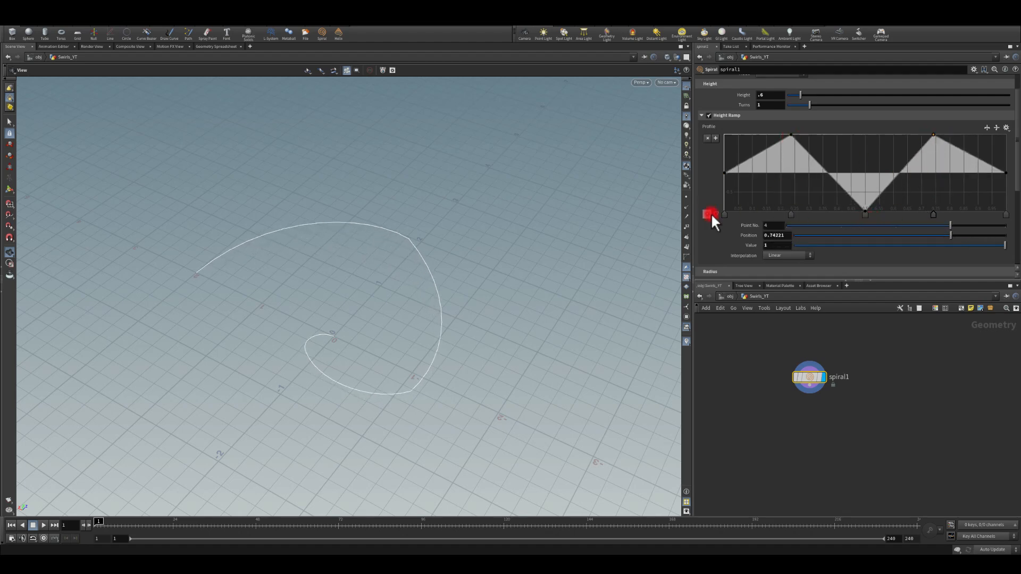
Set the height ramp points' interpolation to Monotone Cubic and Catmull-Rom.
left_click(789, 255)
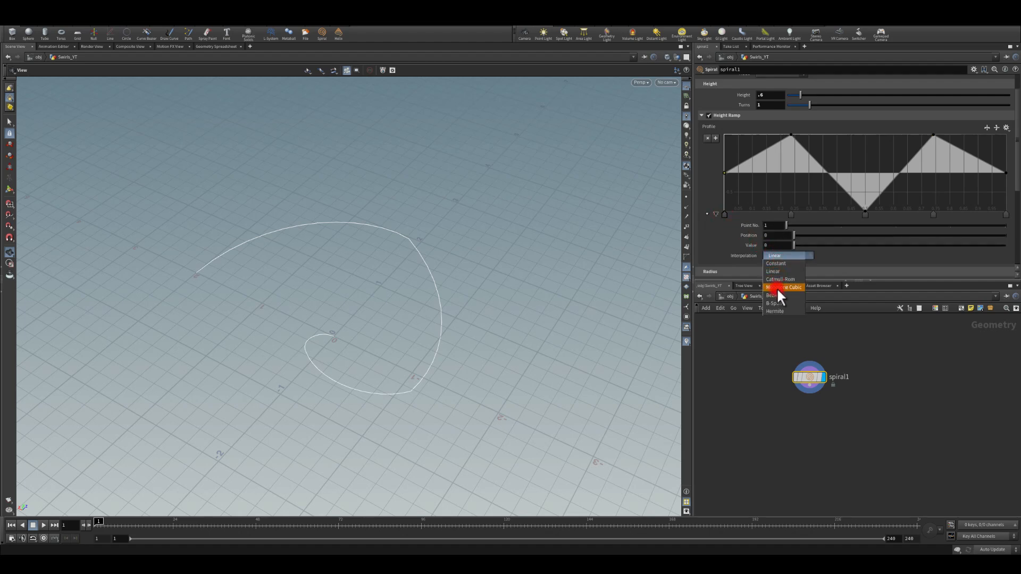
left_click(784, 288)
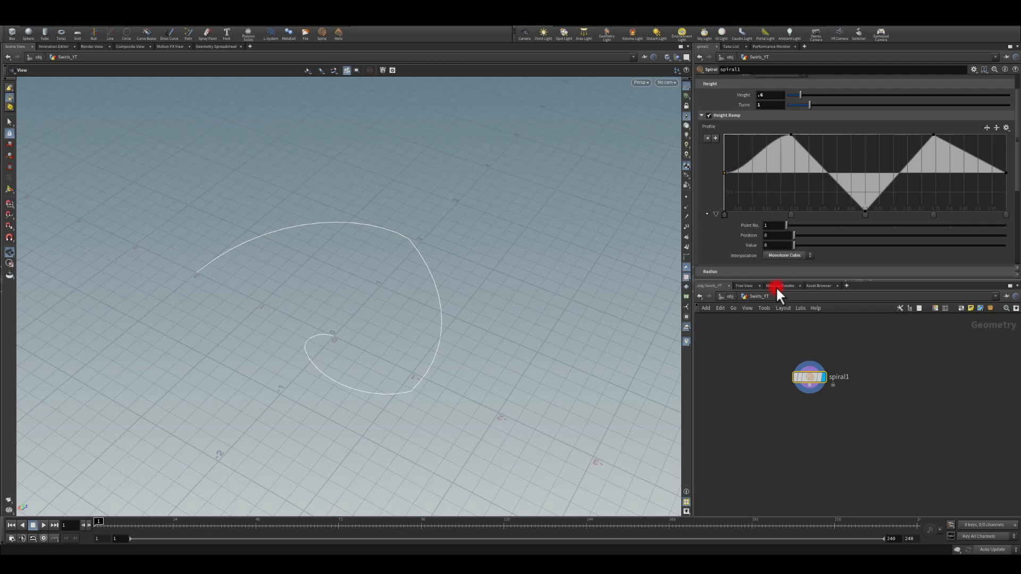
left_click(787, 254)
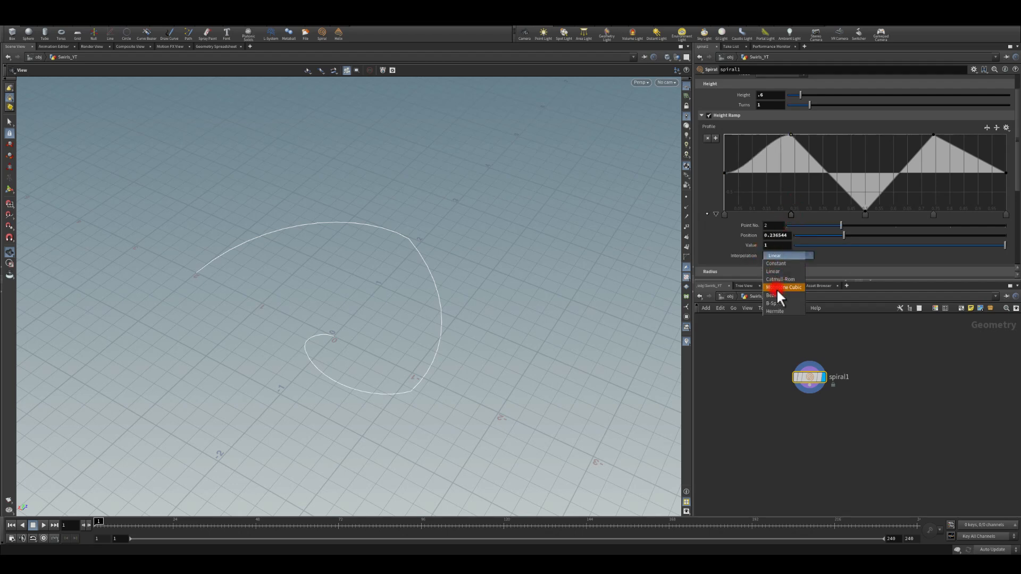
left_click(865, 213)
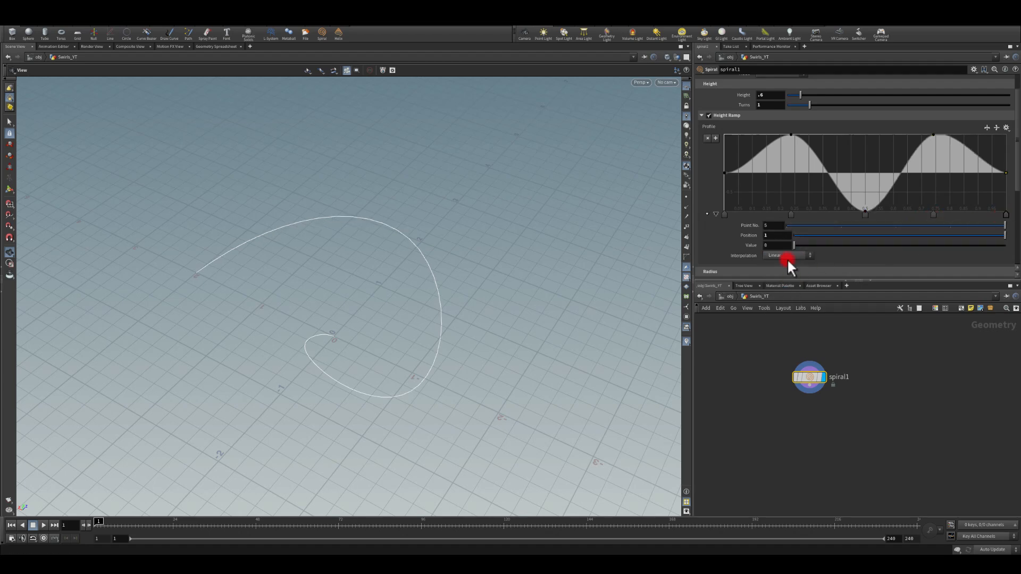
left_click(786, 255)
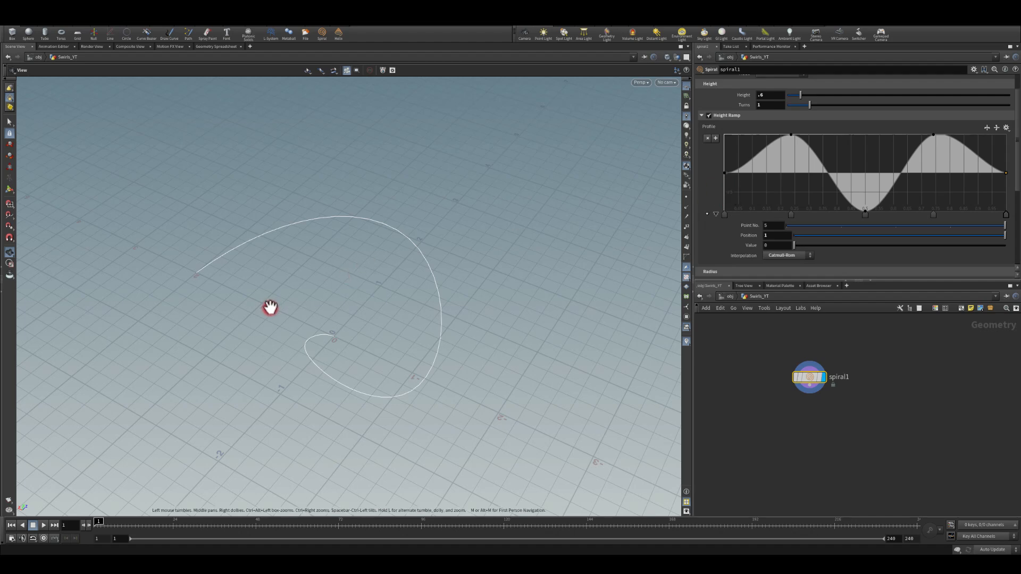
left_click_drag(269, 307, 551, 269)
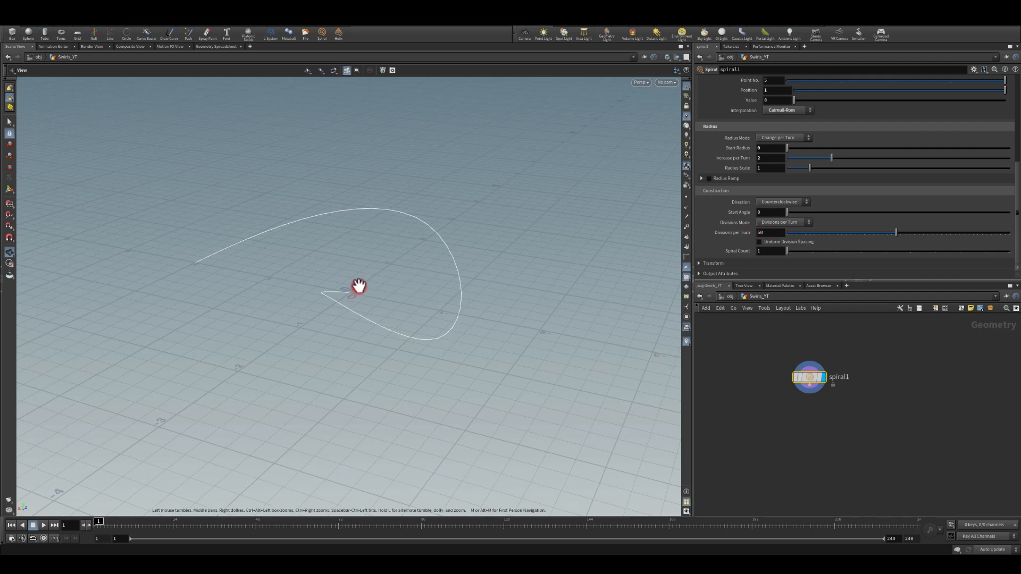
Add a Sweep node after spiral1 and enable spiral1's Distance output attribute.
left_click_drag(809, 389, 795, 420)
type("swe")
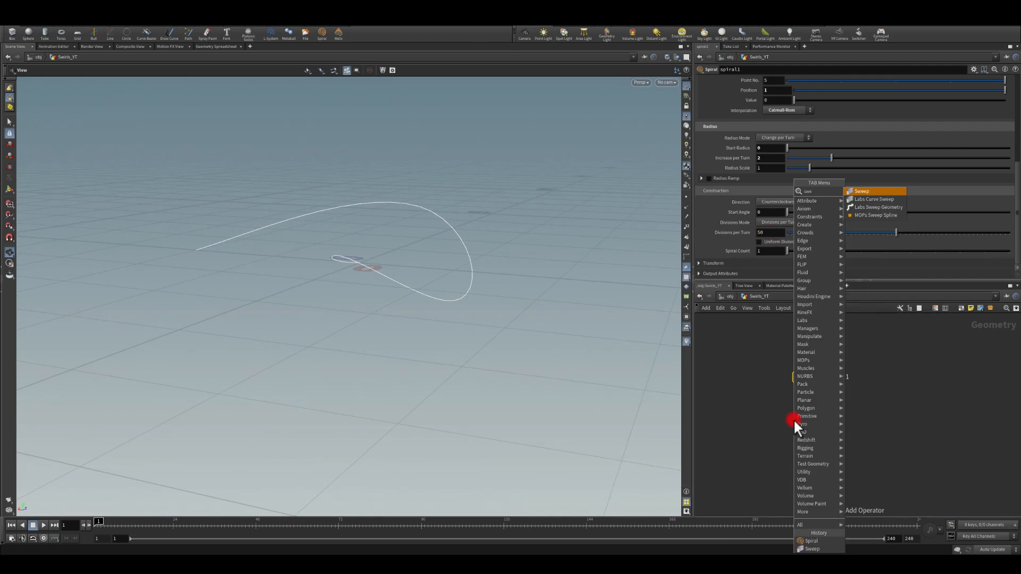
left_click(862, 191)
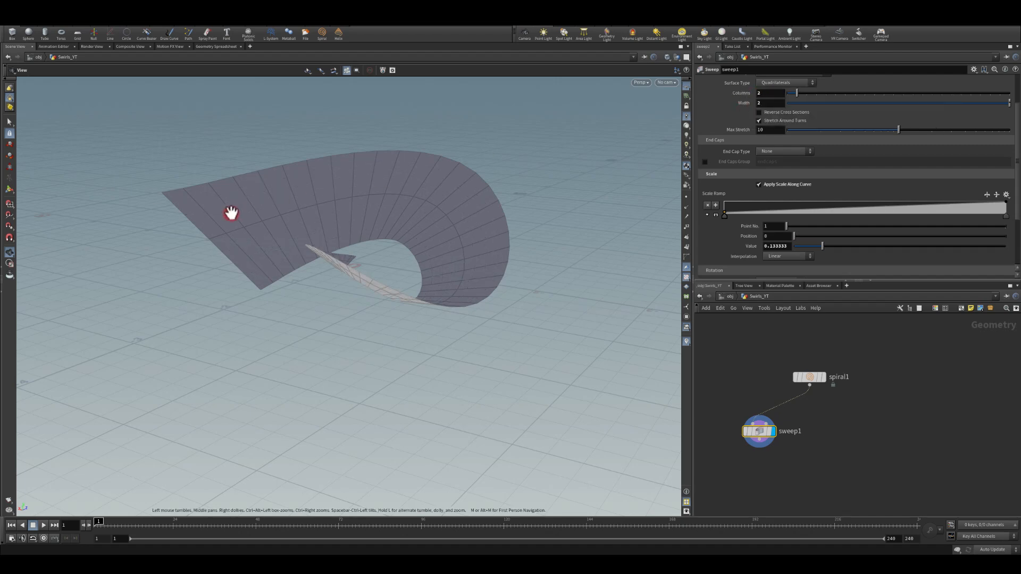
mouse_move(441, 305)
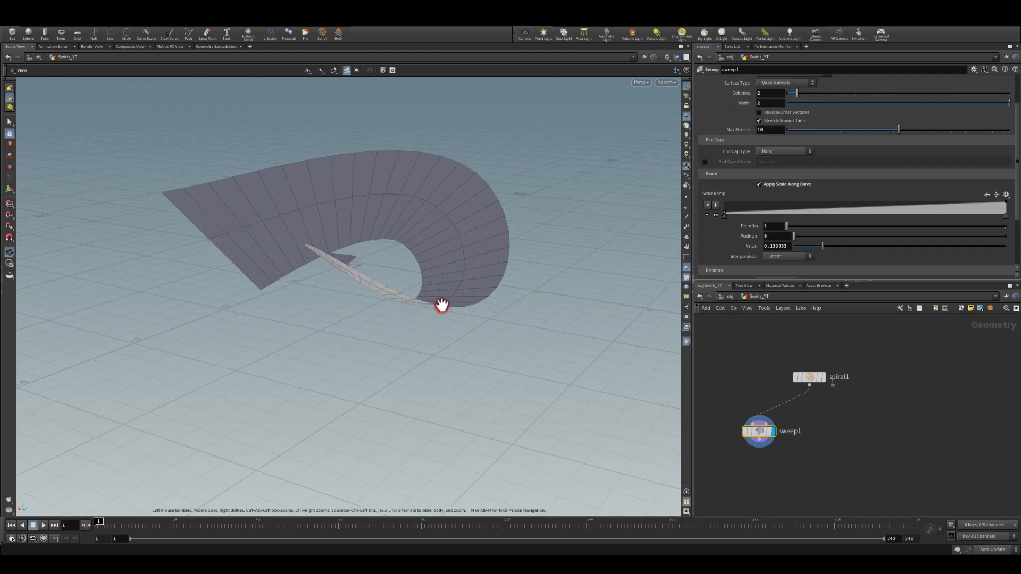
left_click_drag(441, 305, 230, 314)
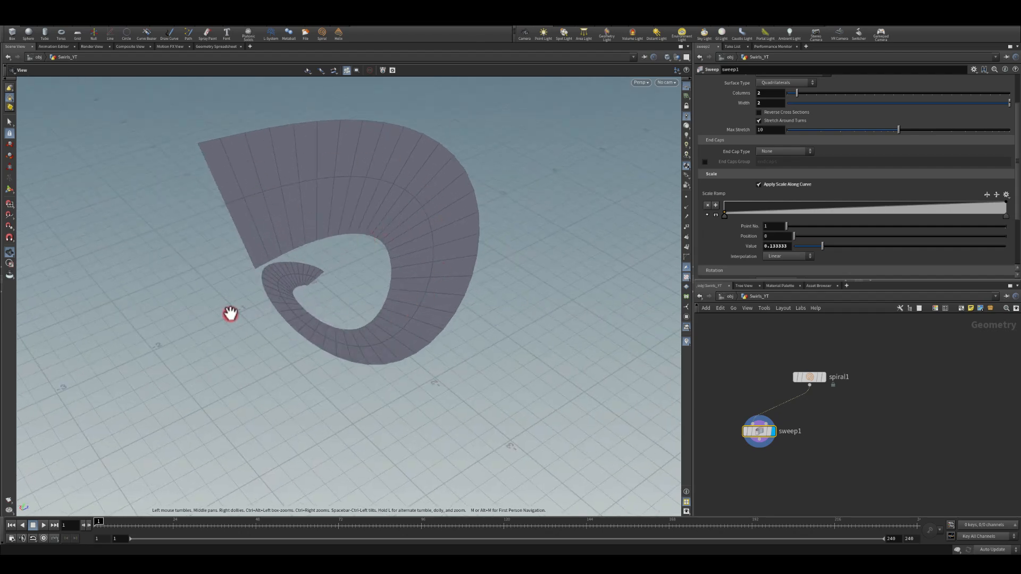
mouse_move(222, 259)
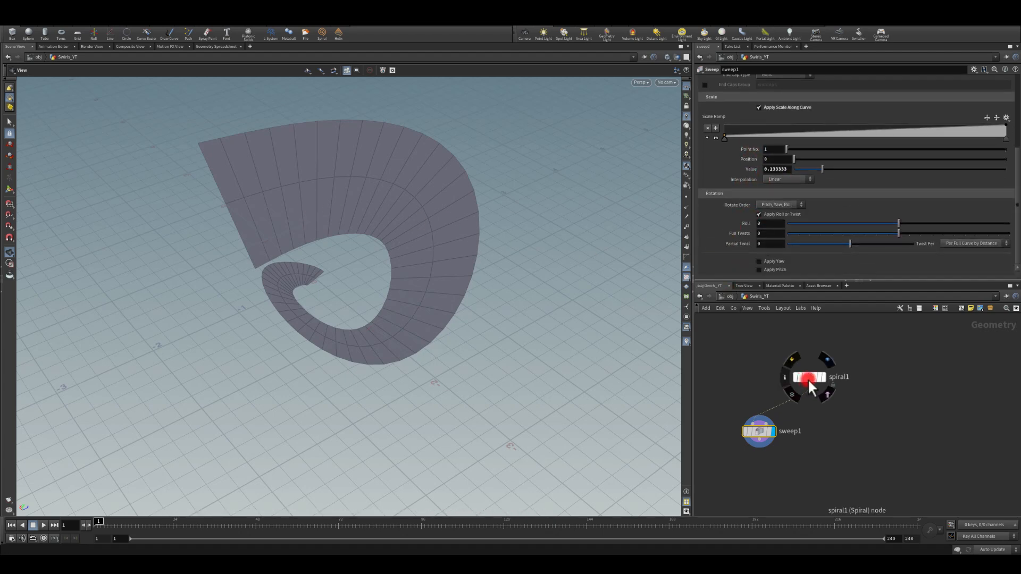
left_click(810, 377)
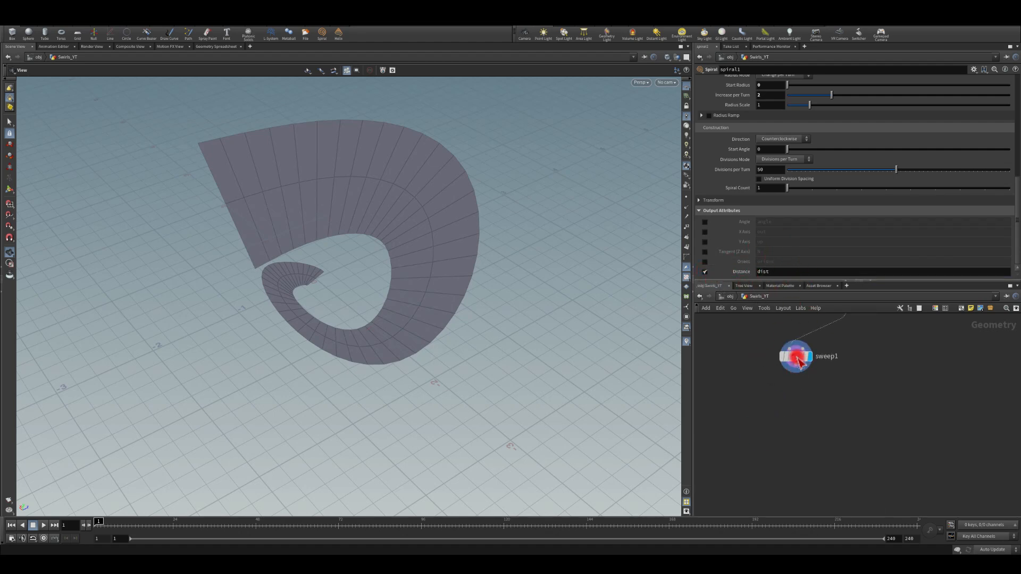
Set sweep1's Rotation Roll to about -95 degrees so the ribbon tilts on edge.
left_click(794, 356)
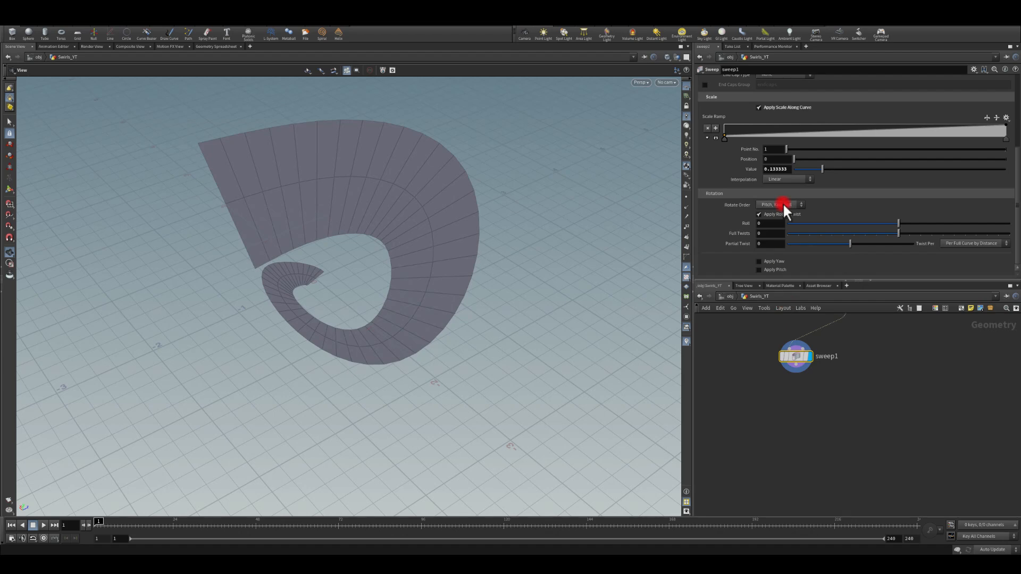
left_click_drag(788, 224, 975, 223)
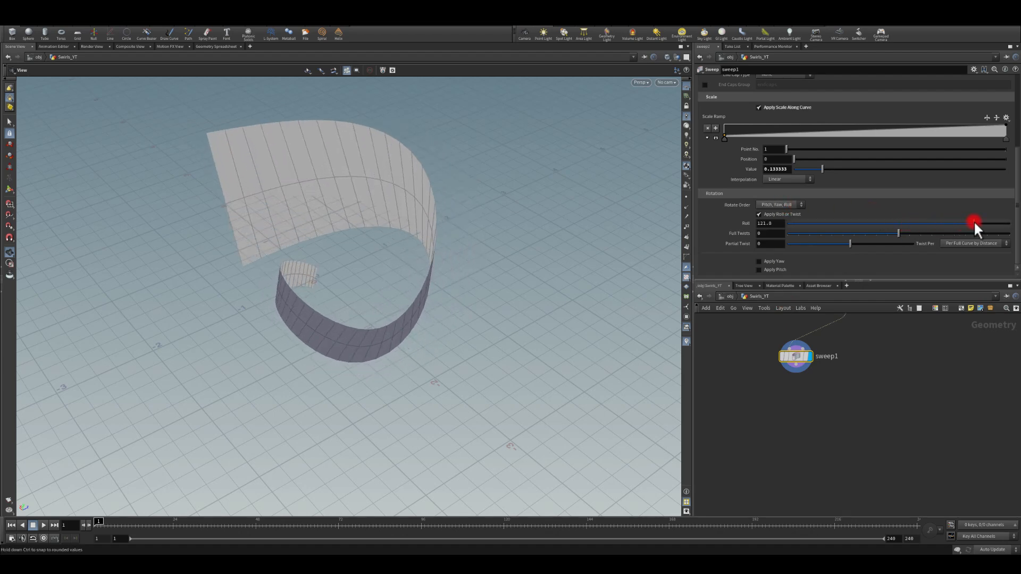
left_click_drag(975, 224, 753, 223)
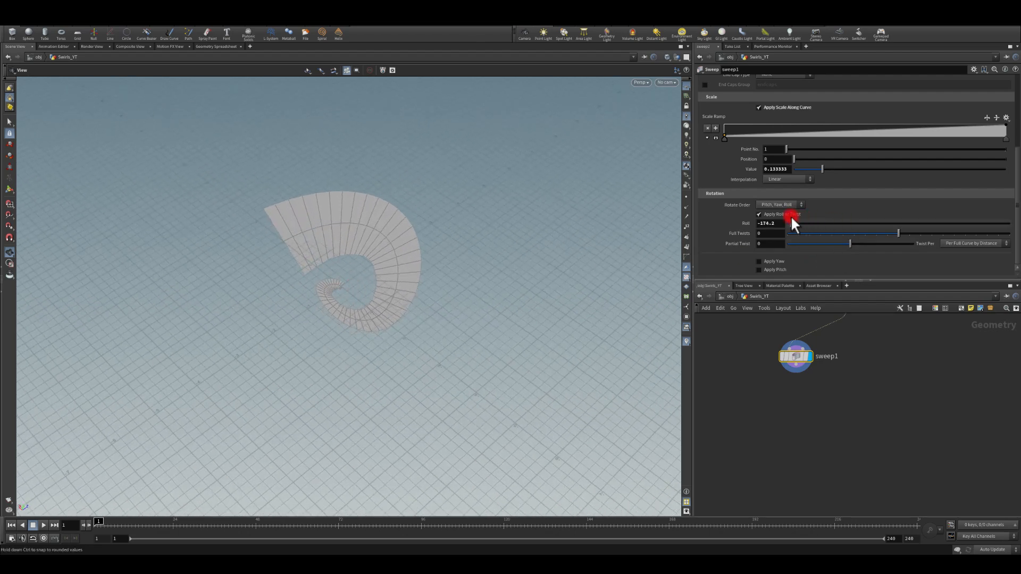
left_click_drag(792, 223, 793, 223)
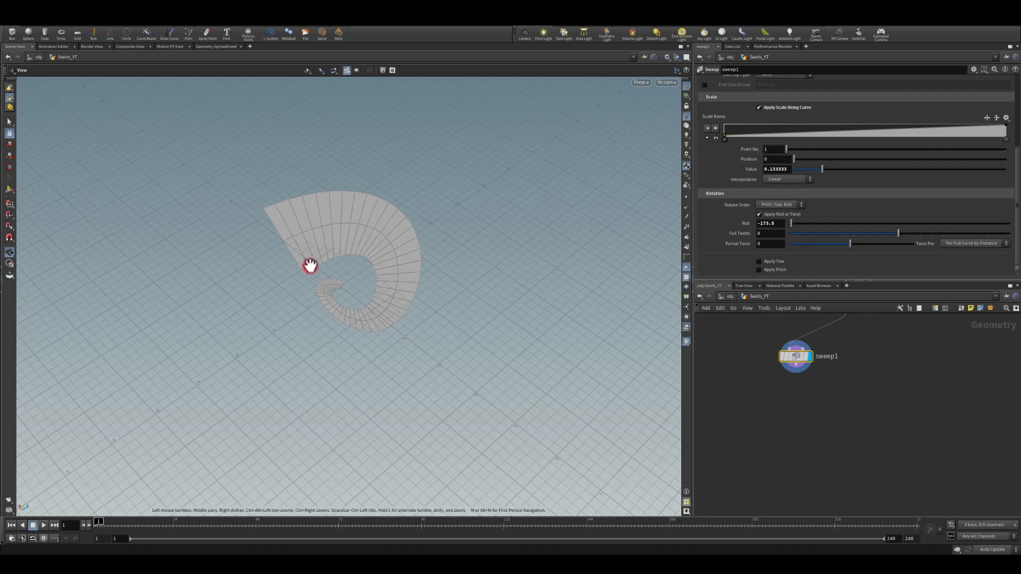
mouse_move(796, 223)
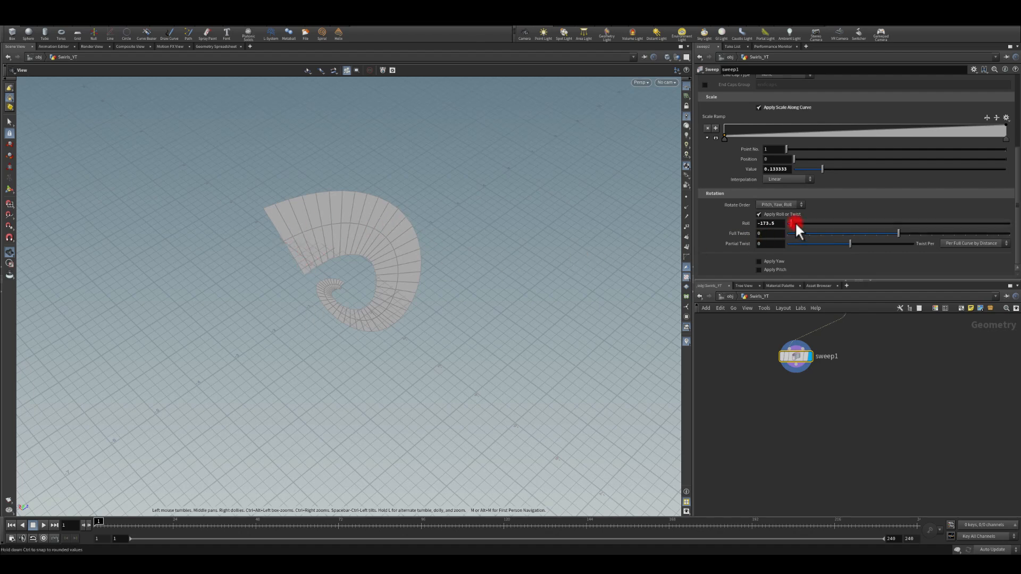
left_click_drag(795, 229, 835, 228)
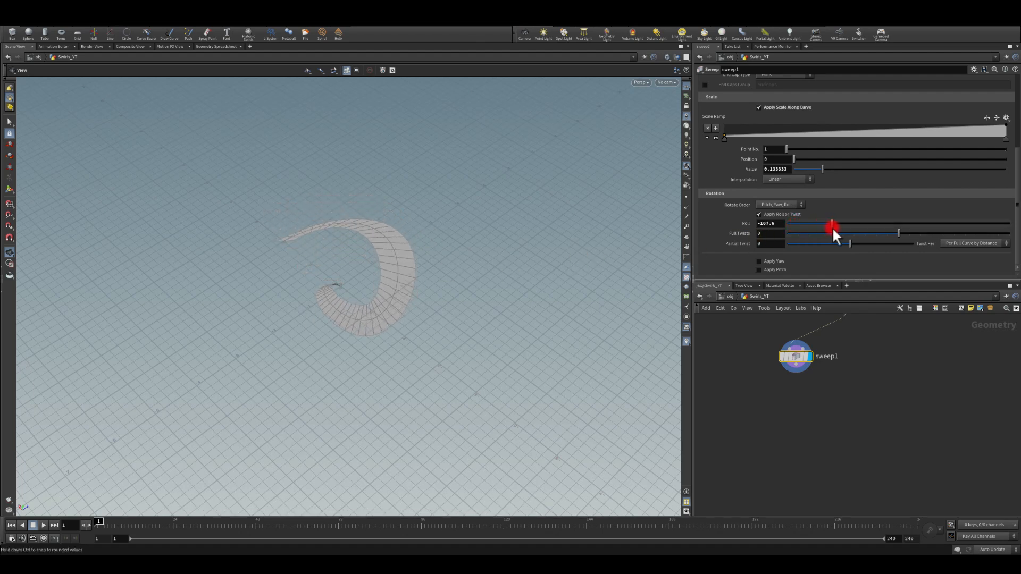
left_click_drag(836, 227, 815, 223)
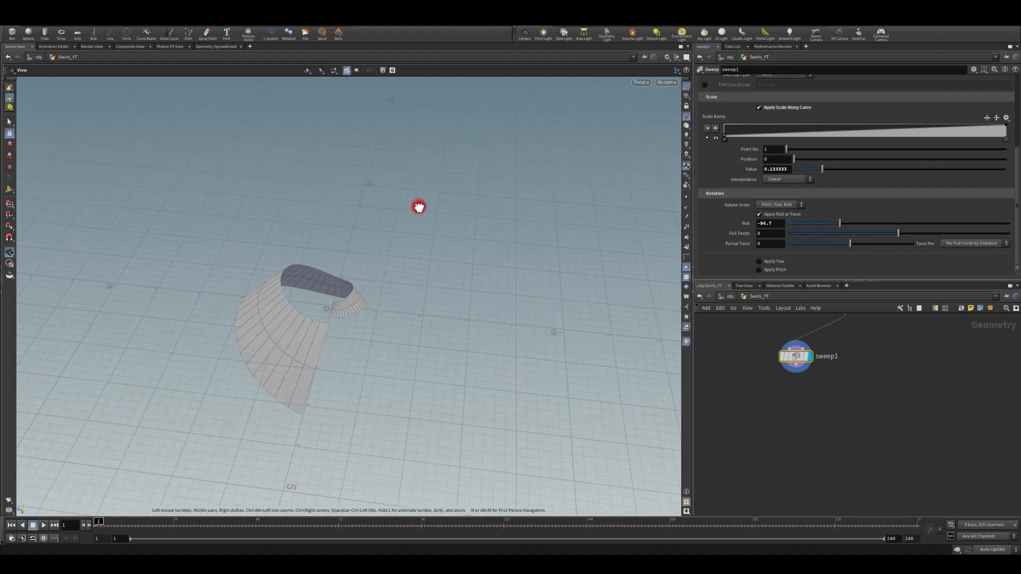
left_click_drag(419, 206, 328, 207)
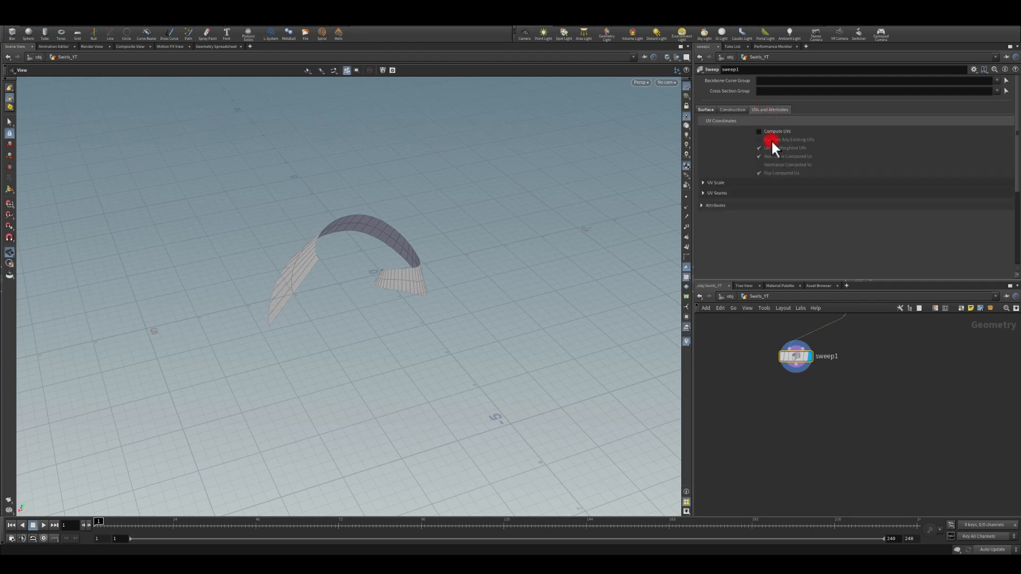
Enable Compute UVs on sweep1.
left_click(759, 130)
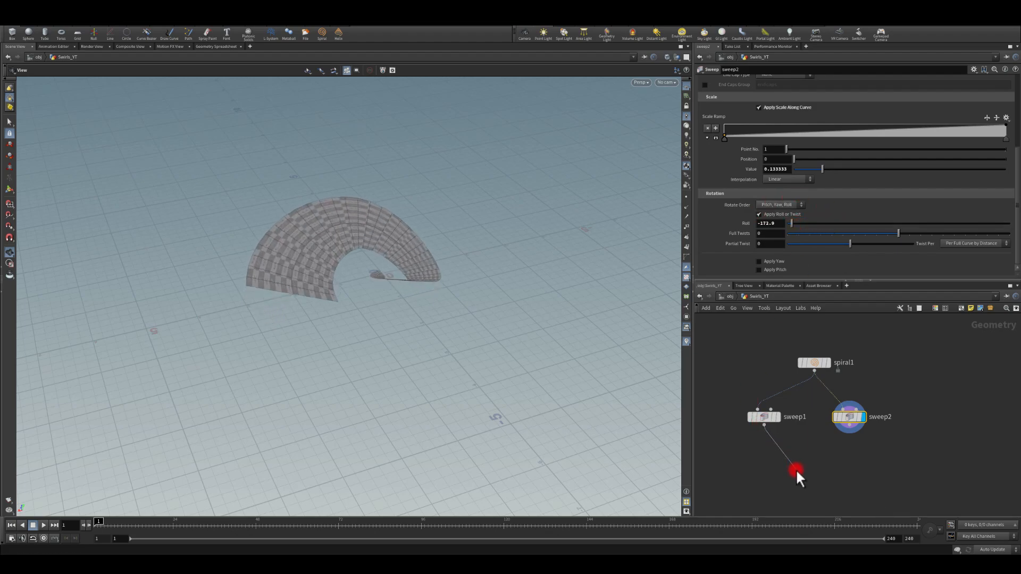
Connect sweep1 into a new Merge node.
left_click(797, 470)
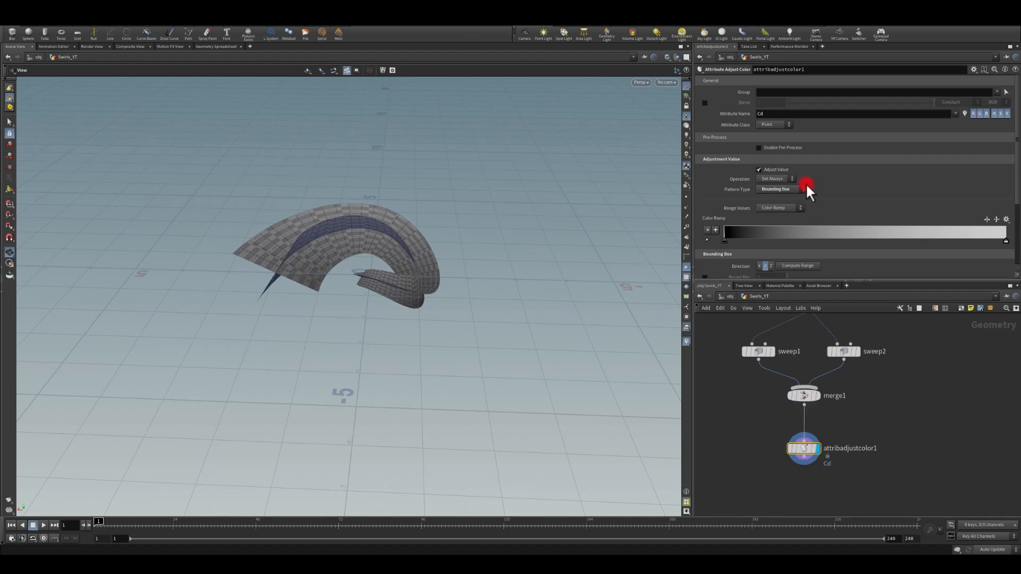
Set Pattern Type to Remap Attribute and make the colour ramp's end point black.
left_click(781, 189)
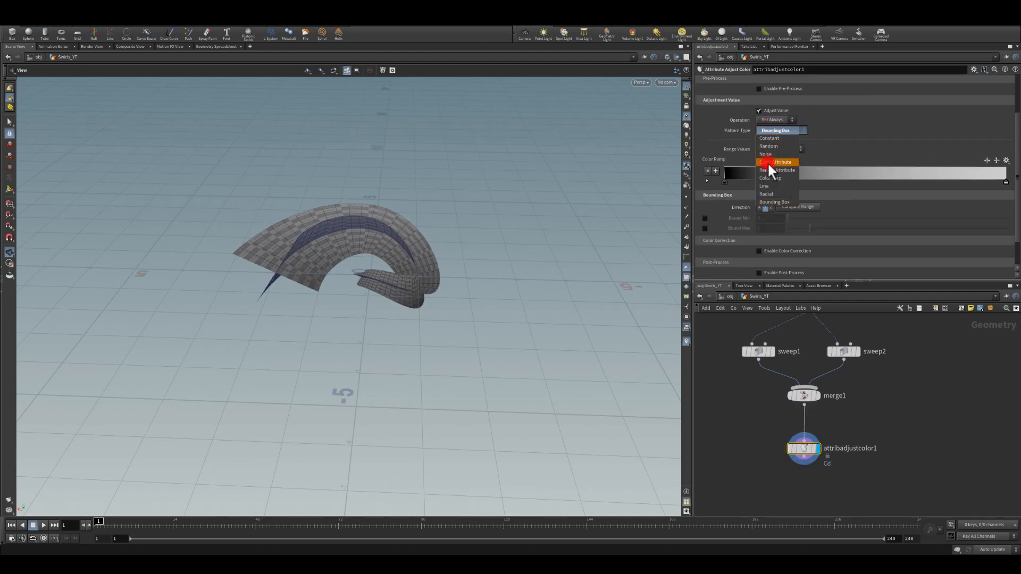
left_click(778, 162)
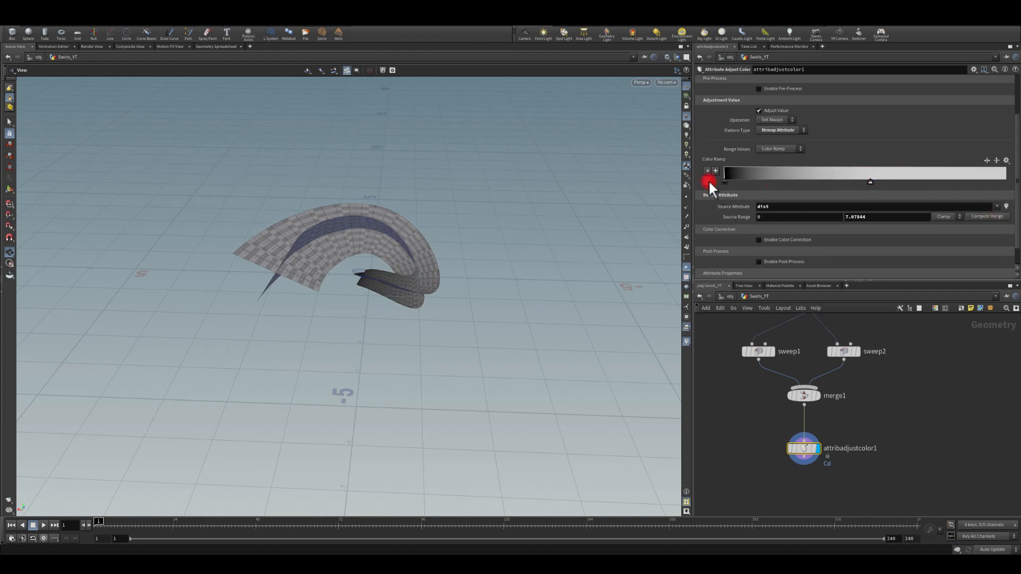
left_click(709, 181)
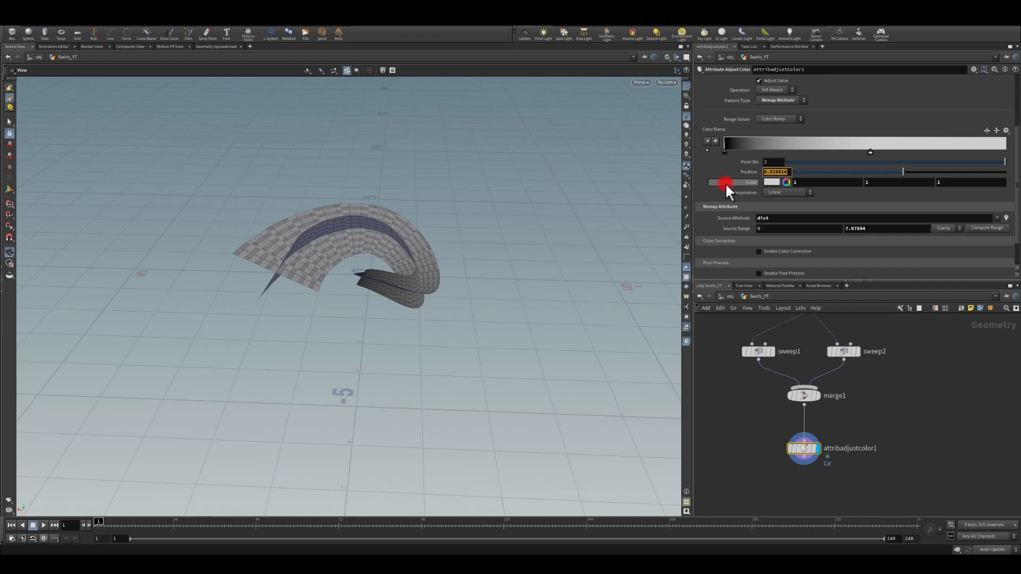
left_click(865, 151)
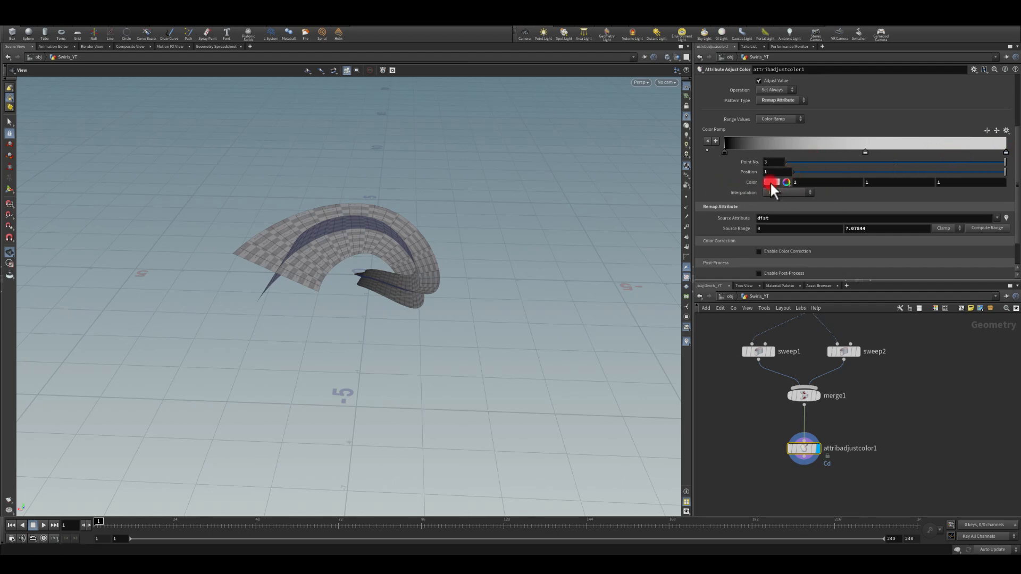
left_click(772, 182)
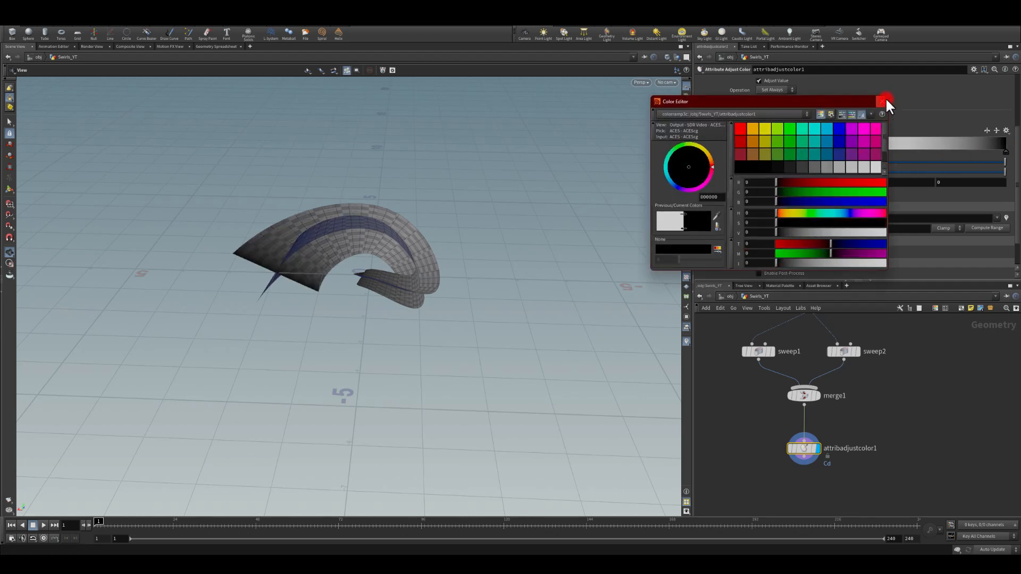
left_click(886, 102)
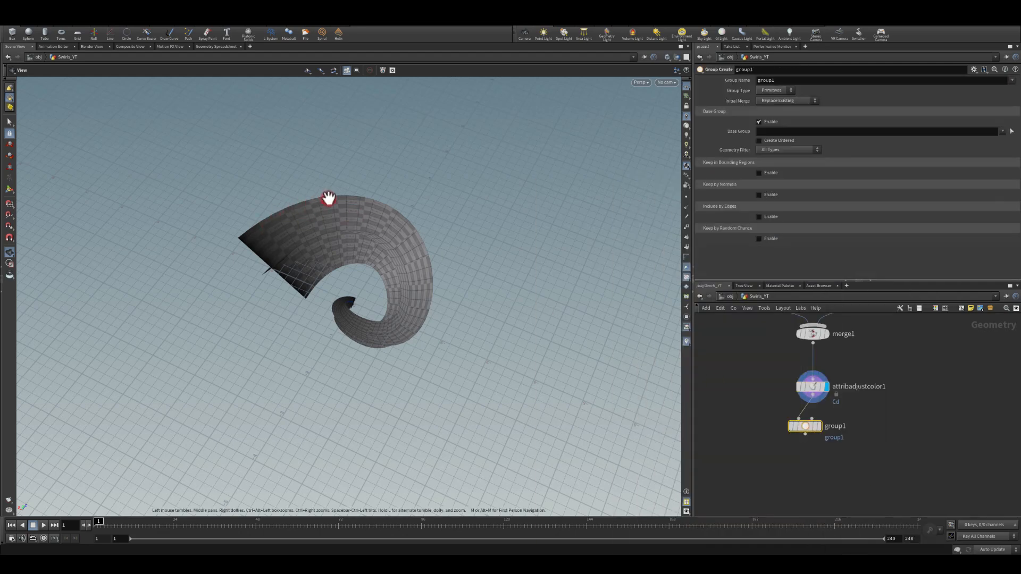
Set group1 to Edges type, including only unshared edges.
left_click(775, 90)
type("Edges")
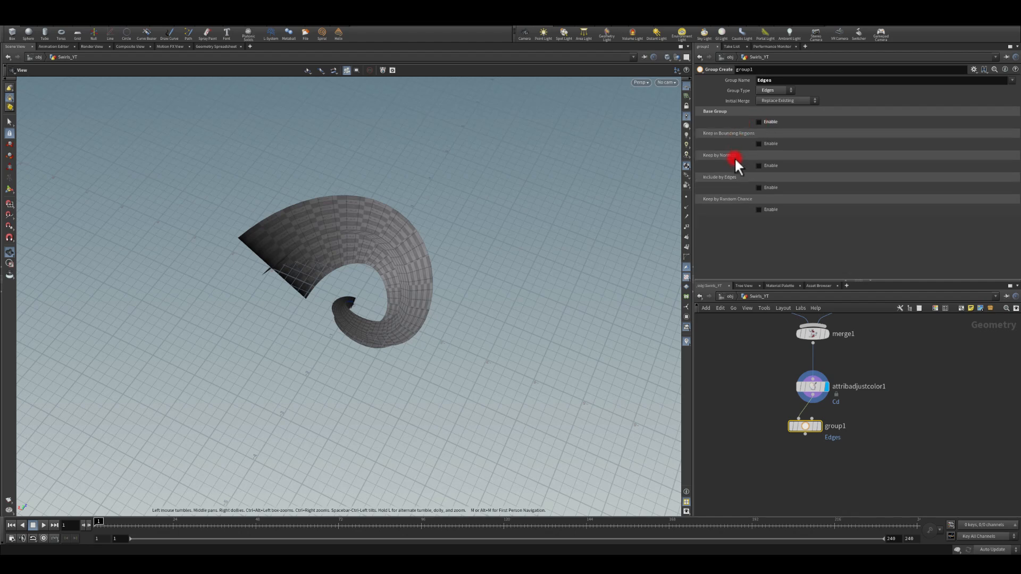
left_click(758, 187)
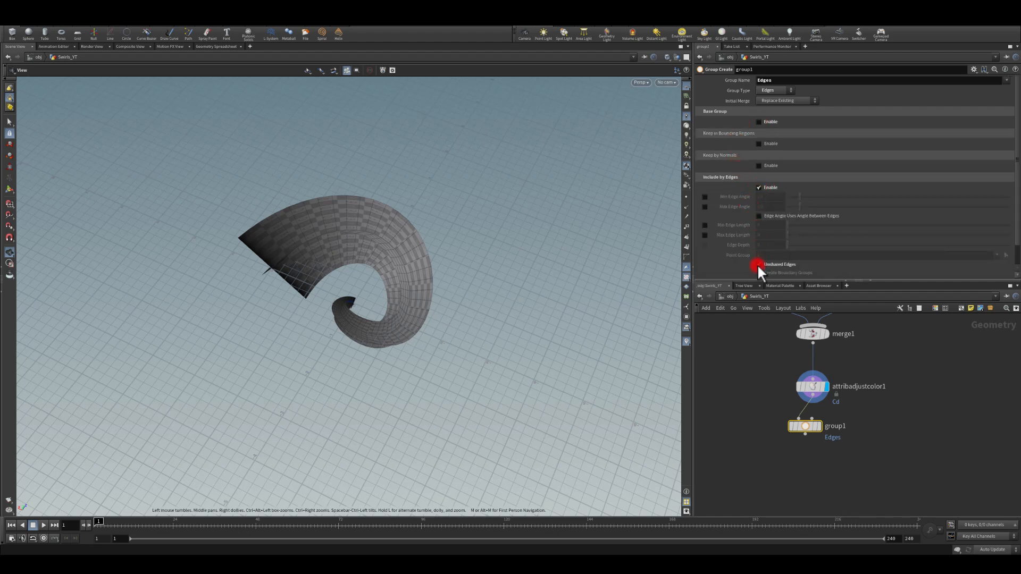
left_click(759, 265)
type("color")
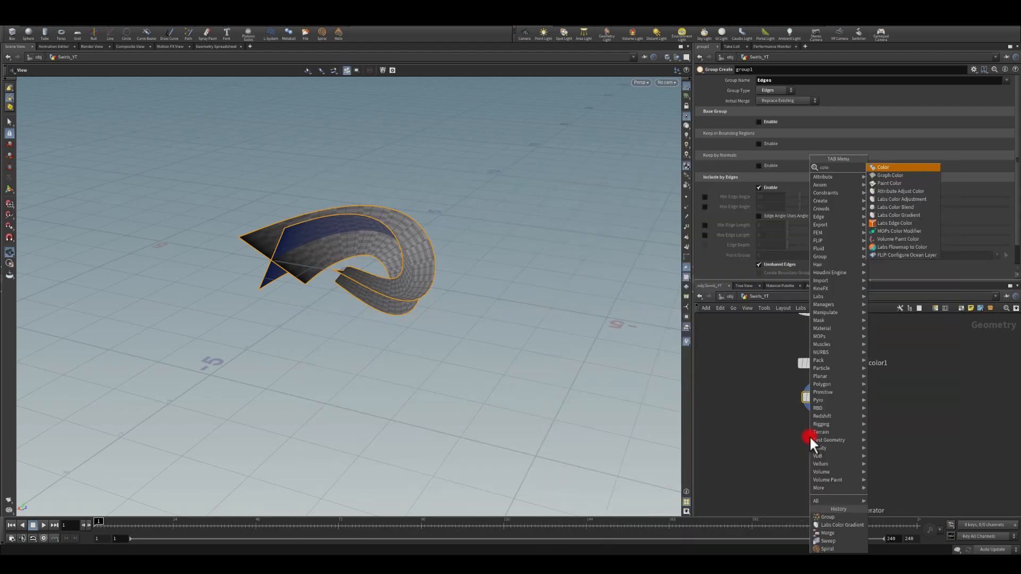
Add a Color SOP painting the Edges group black, followed by a Transform node.
left_click(883, 166)
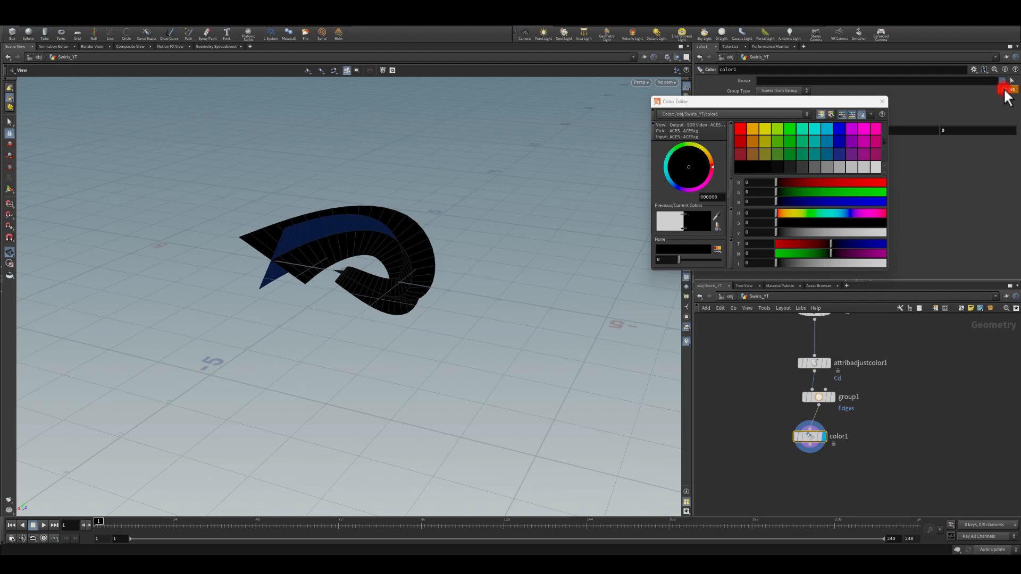
left_click(883, 101)
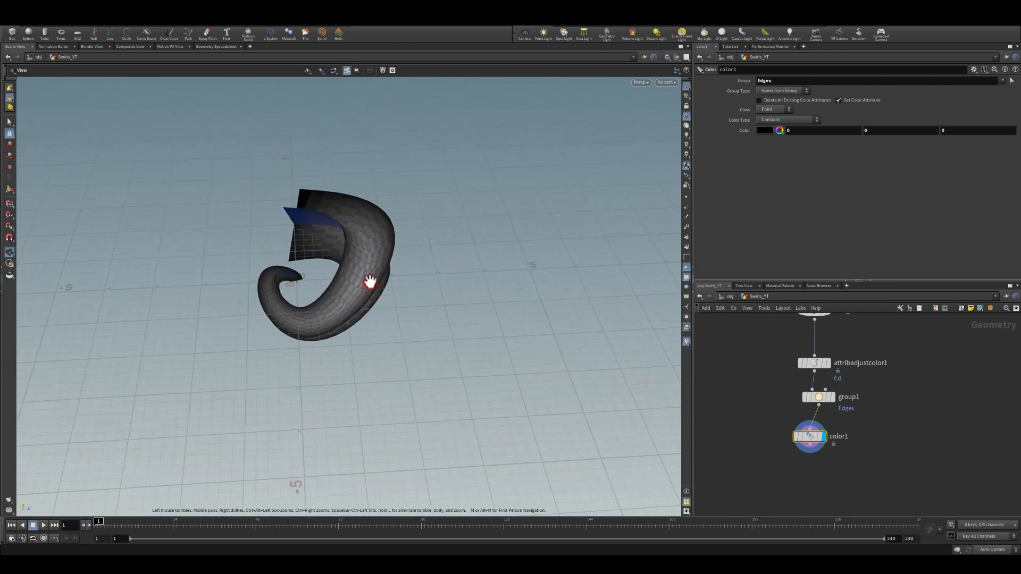
left_click_drag(370, 281, 362, 252)
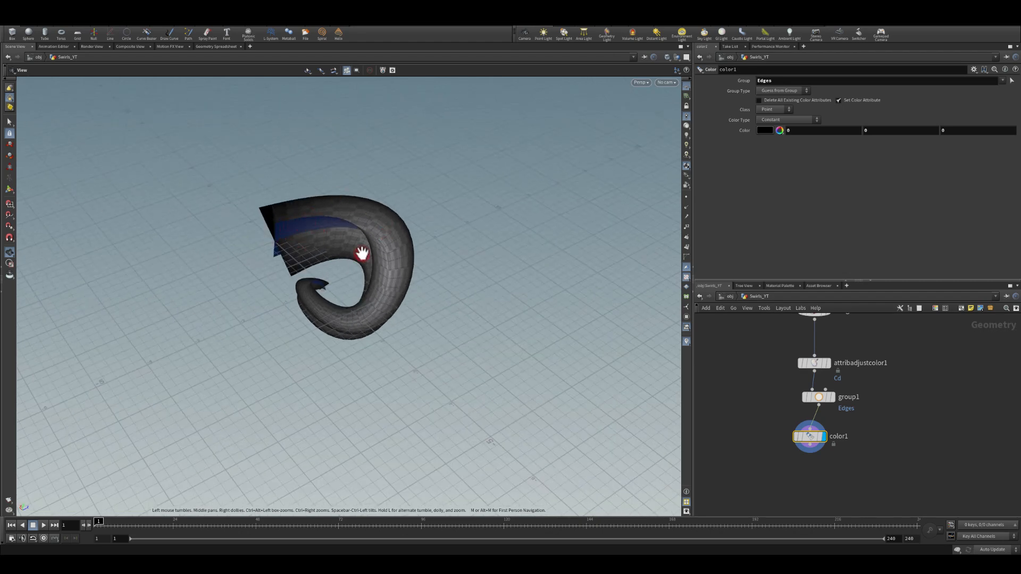
left_click_drag(361, 252, 374, 178)
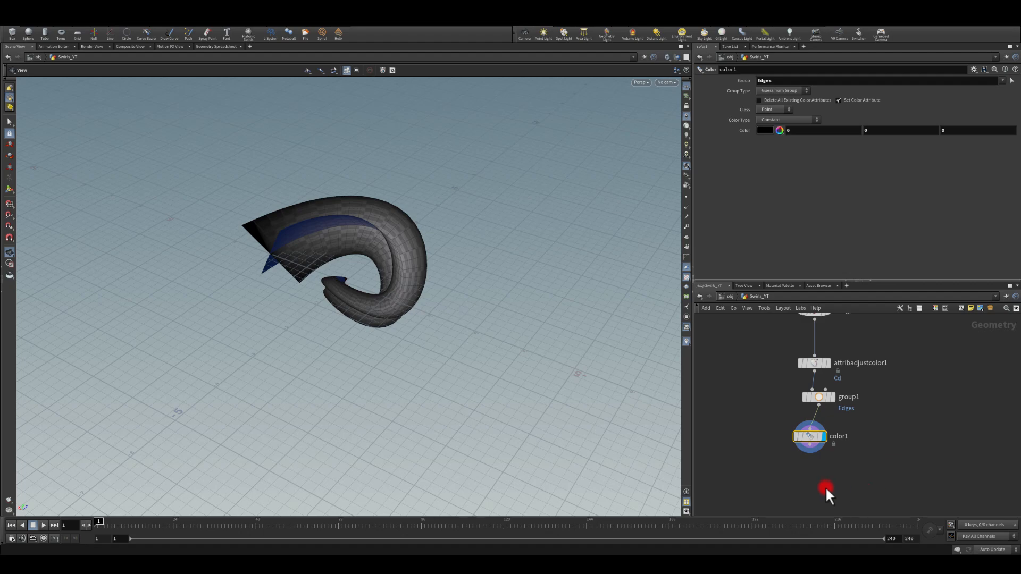
key("tab")
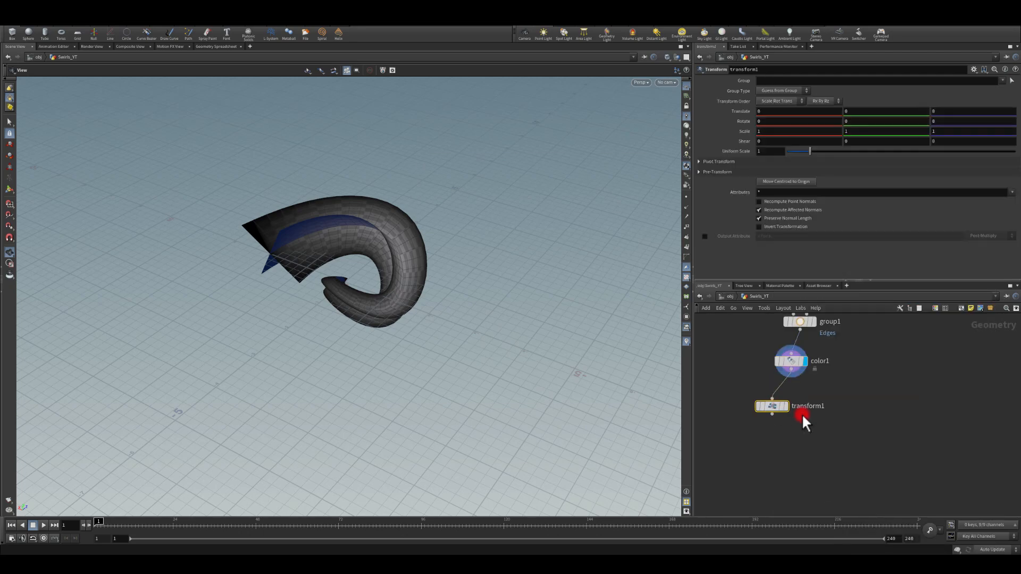
Rename the transform to transform1_game_engine_scale and add a null named EXPORT.
double_click(808, 406)
type("_game_engine_scale")
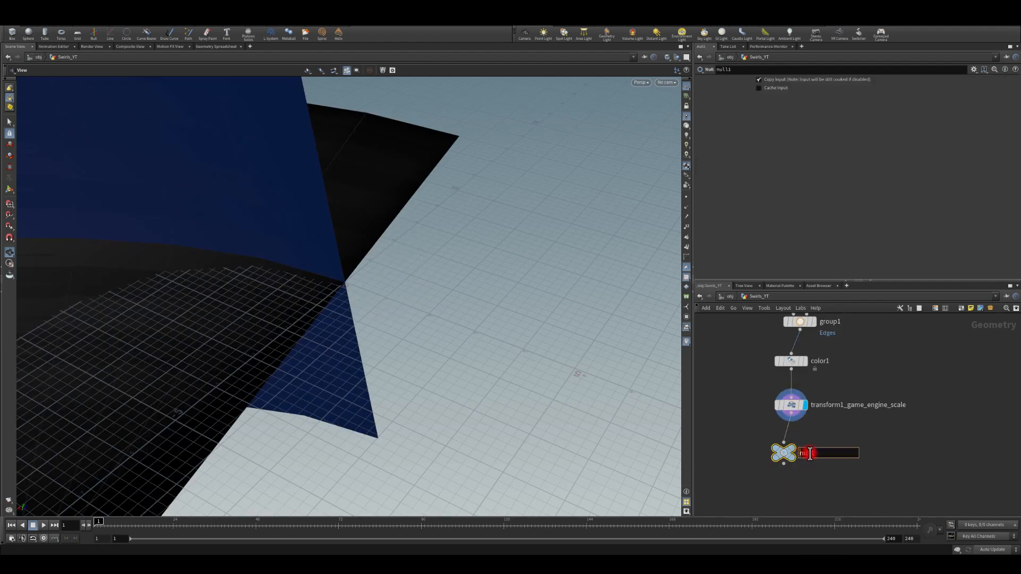
type("EXPORT")
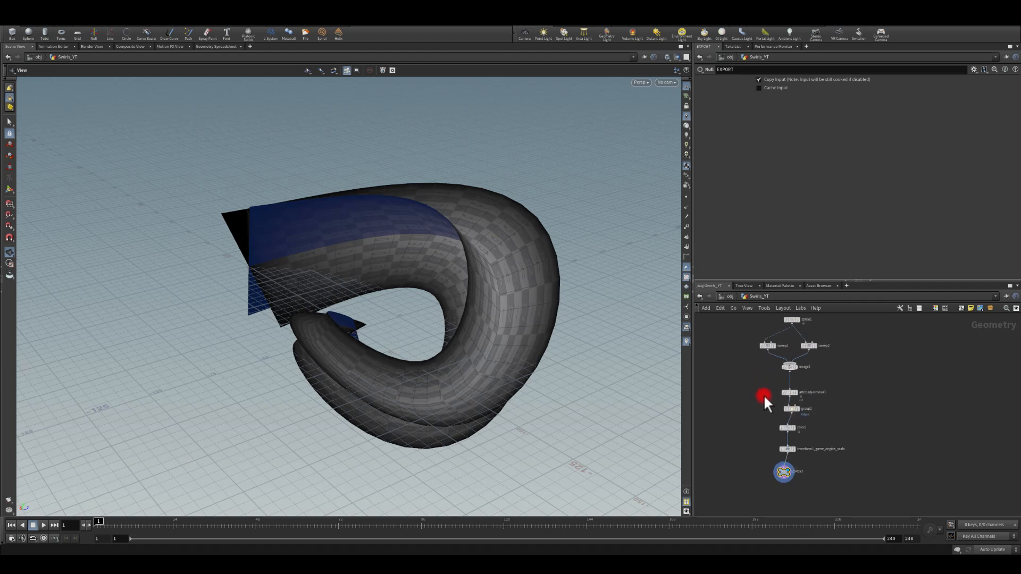
mouse_move(764, 400)
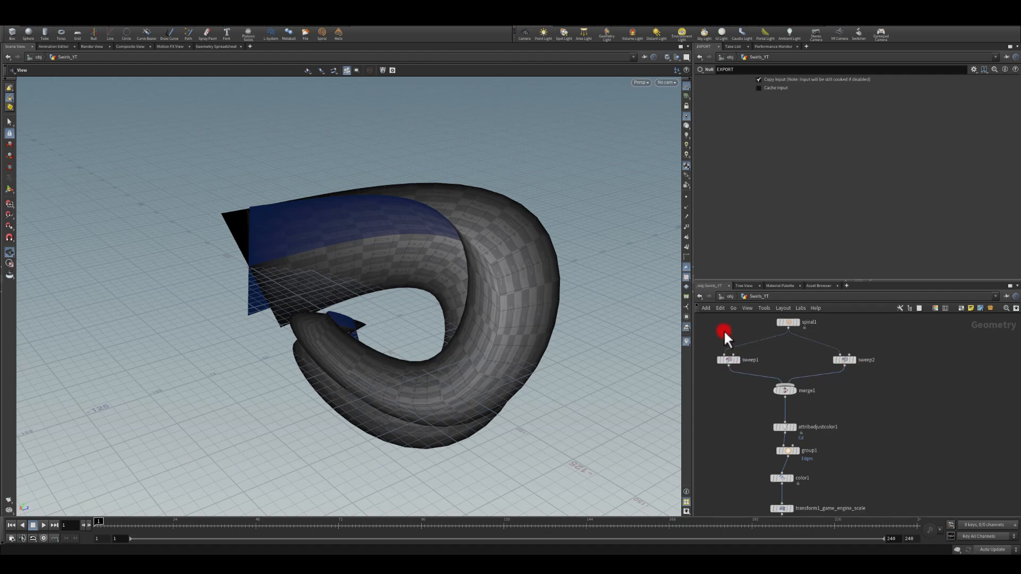
mouse_move(267, 306)
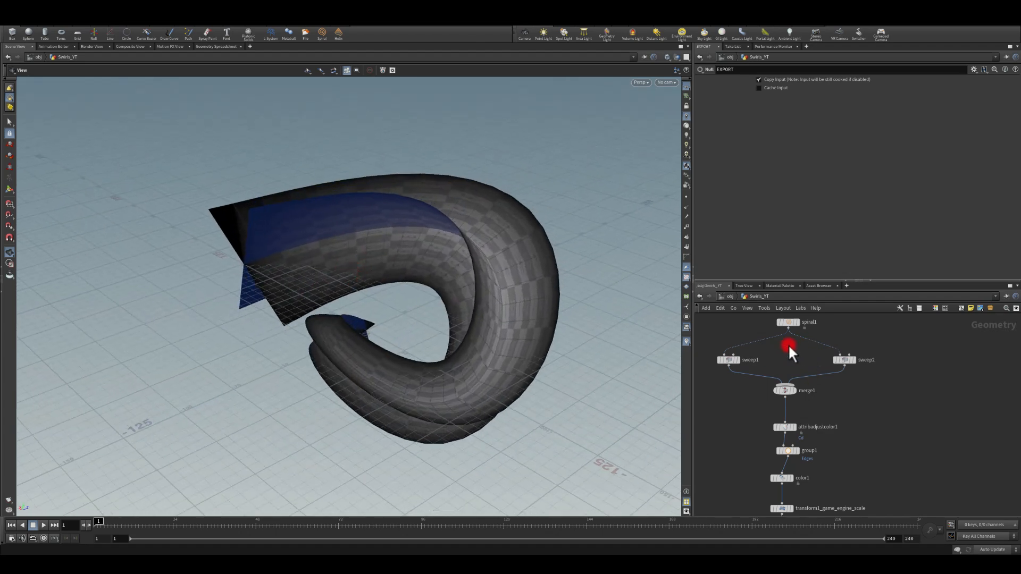
mouse_move(762, 369)
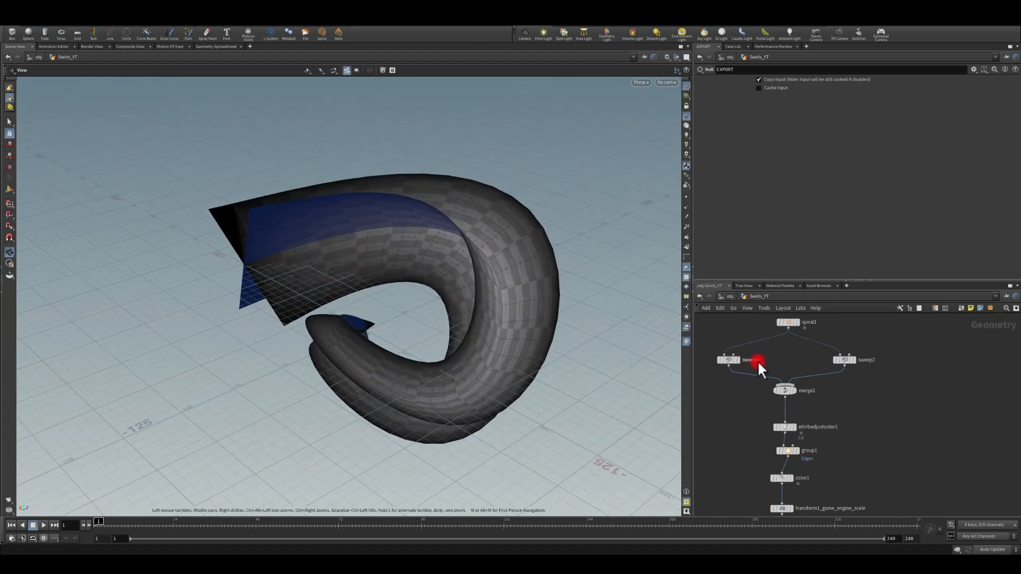
Wire sweep1 straight into attribadjustcolor1, move merge1 aside and select sweep1.
left_click_drag(755, 366, 735, 401)
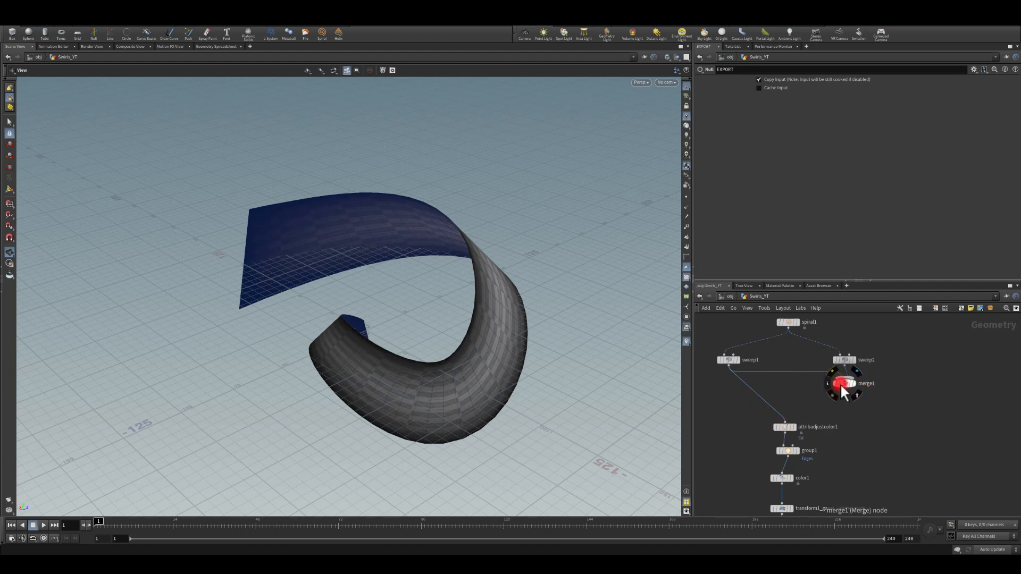
left_click_drag(845, 383, 795, 380)
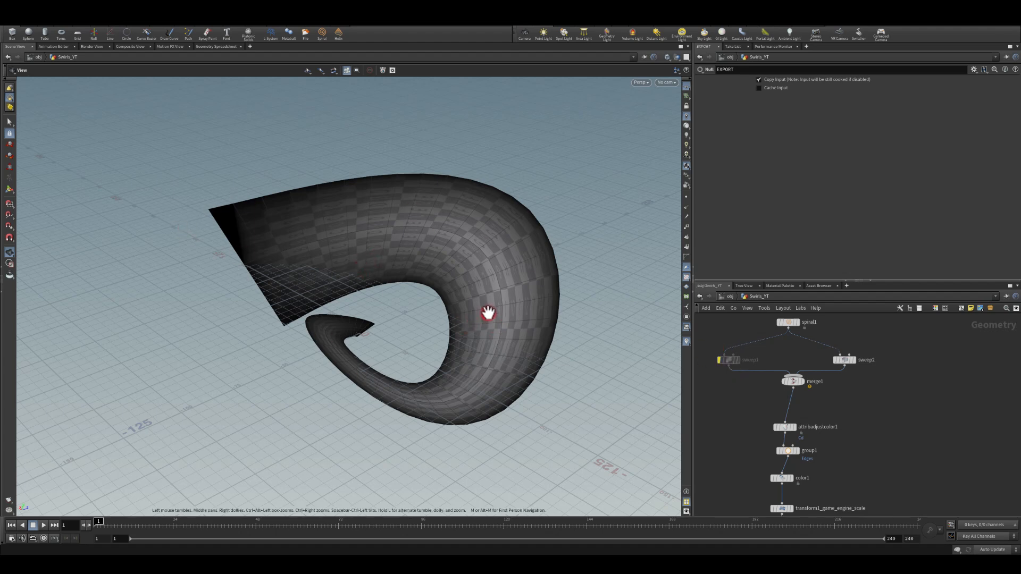
left_click(792, 382)
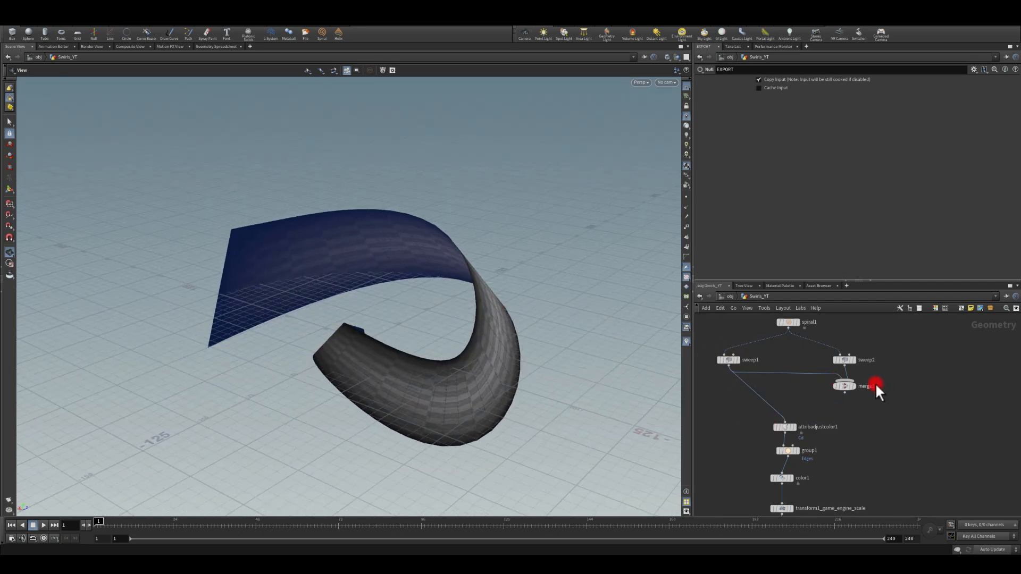
left_click(727, 360)
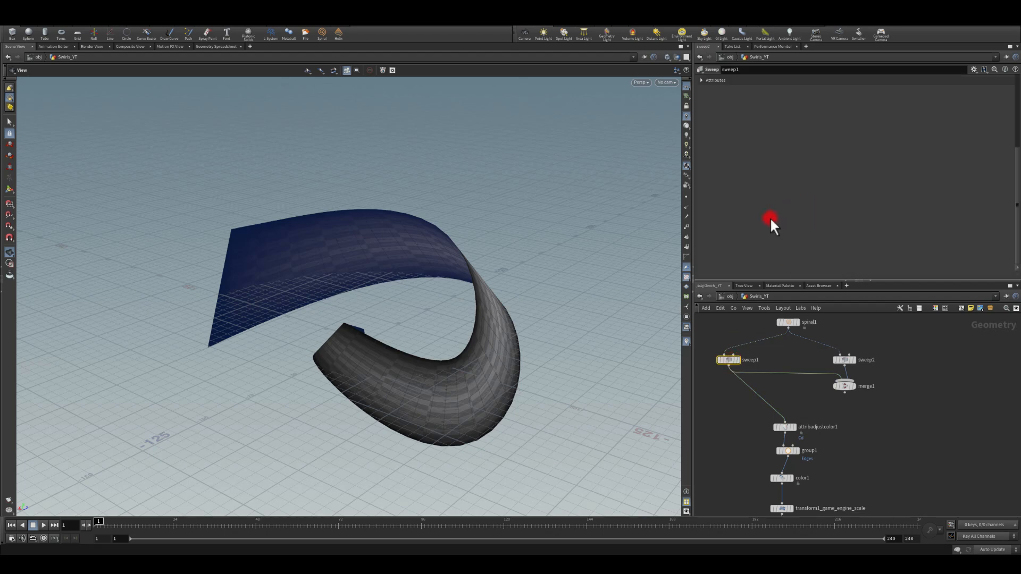
mouse_move(766, 266)
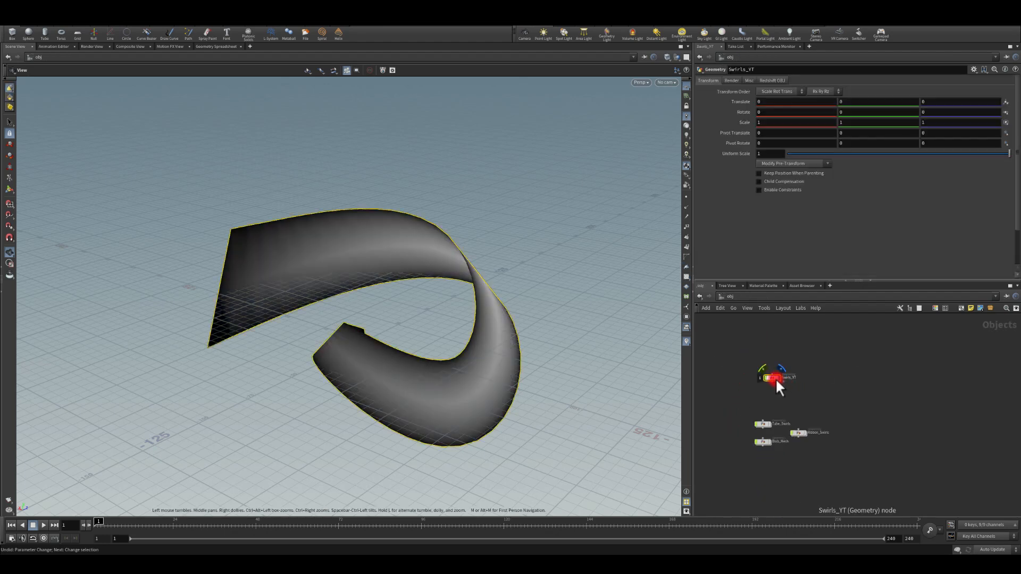
Paste a copy of Swirls_YT and rename the copy SwirlsTube_YT.
key("ctrl+v")
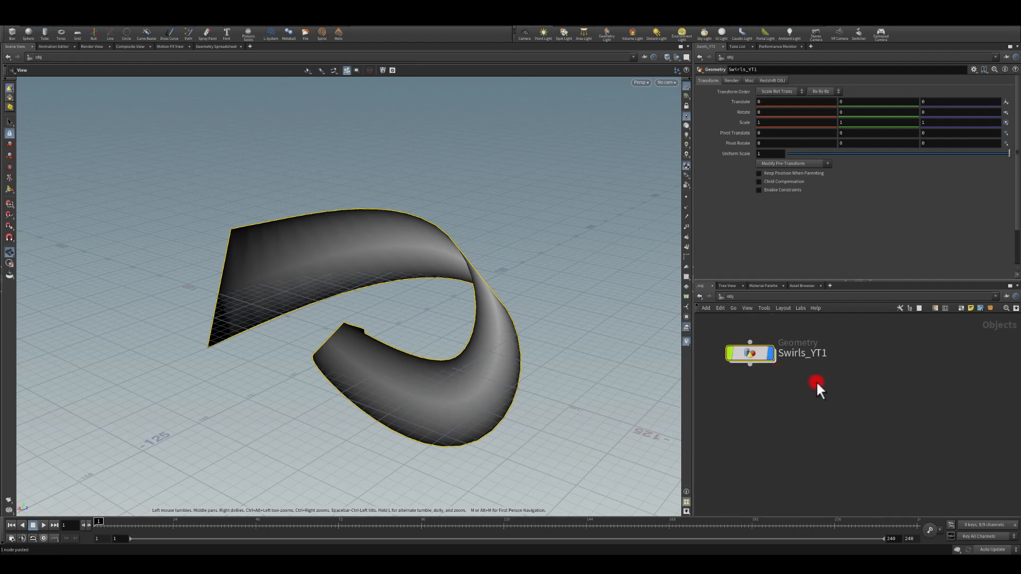
double_click(803, 353)
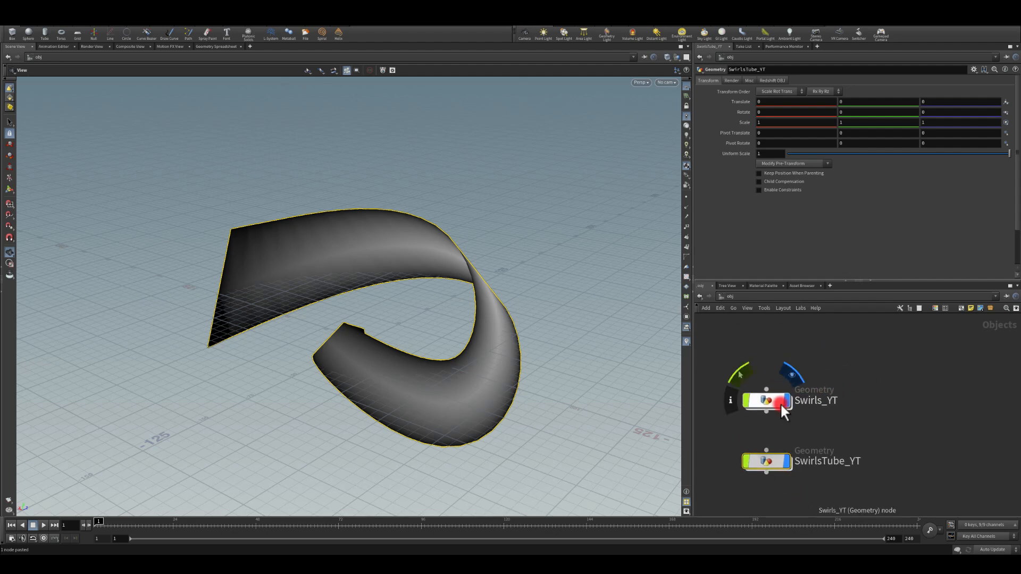
Inside SwirlsTube_YT, make sweep1 a round tube with 8 columns, radius 0.1, and recompute the colour range.
double_click(766, 461)
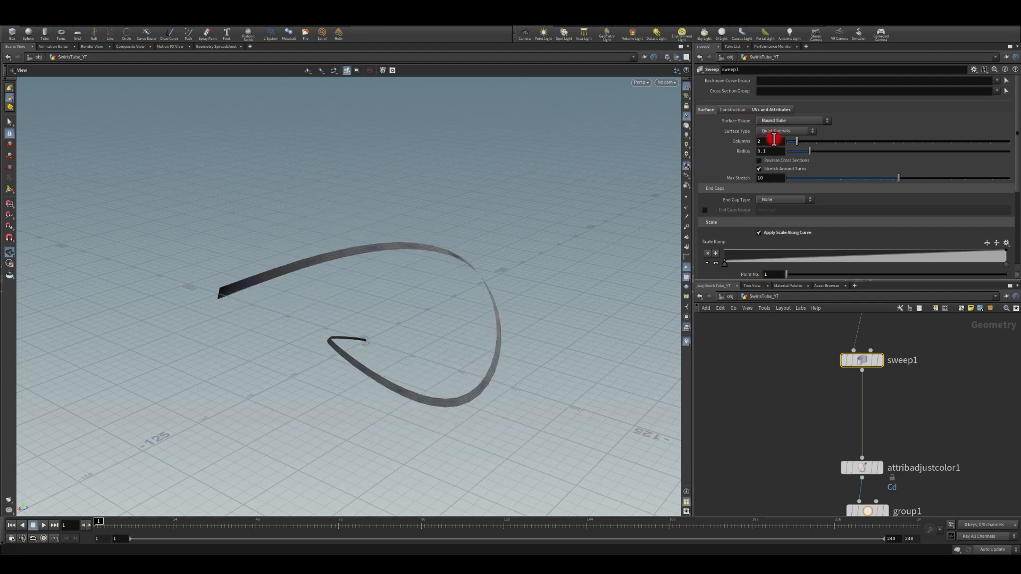
left_click_drag(795, 142, 853, 141)
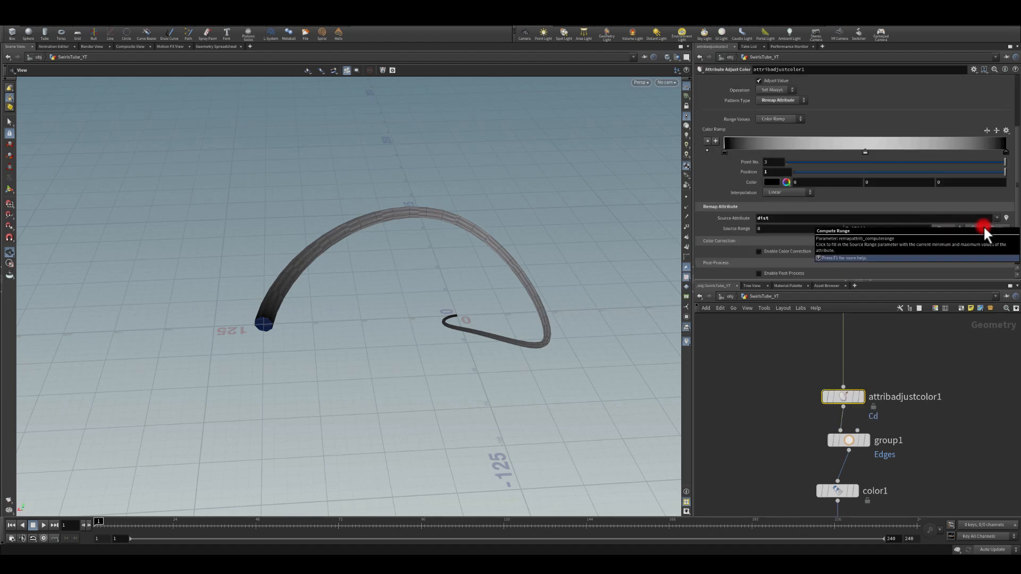
left_click(984, 224)
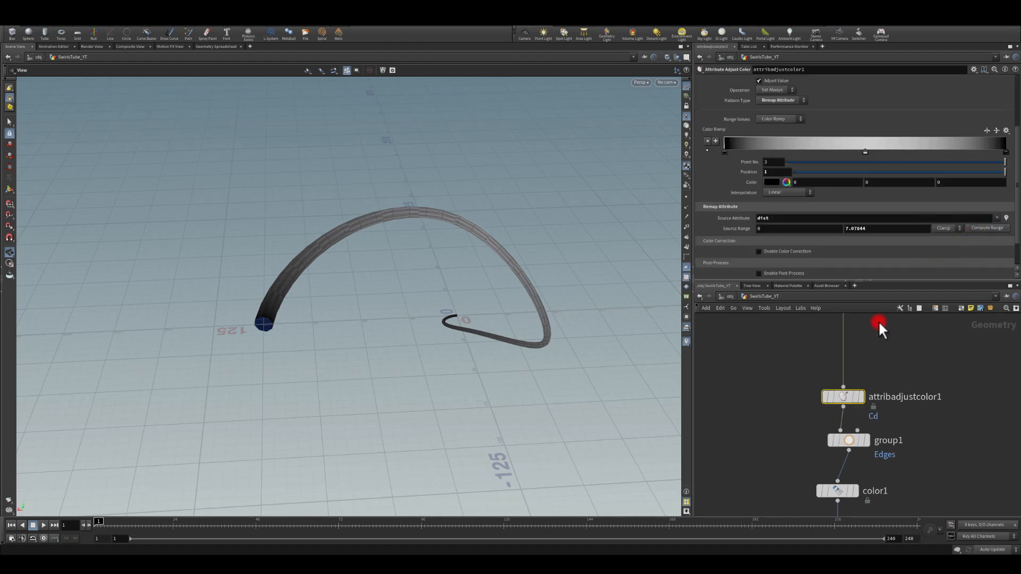
mouse_move(398, 237)
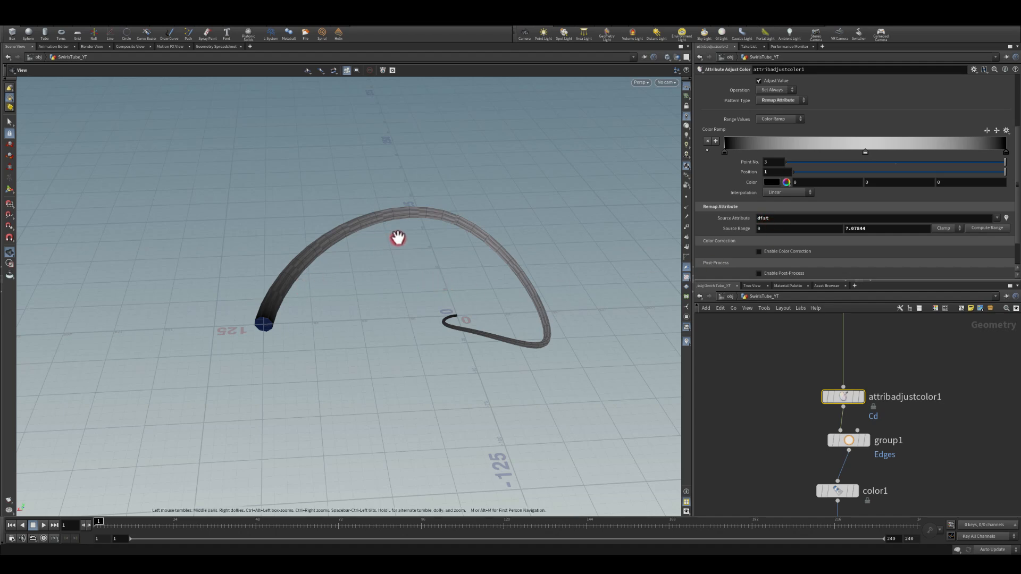
left_click_drag(397, 236, 700, 374)
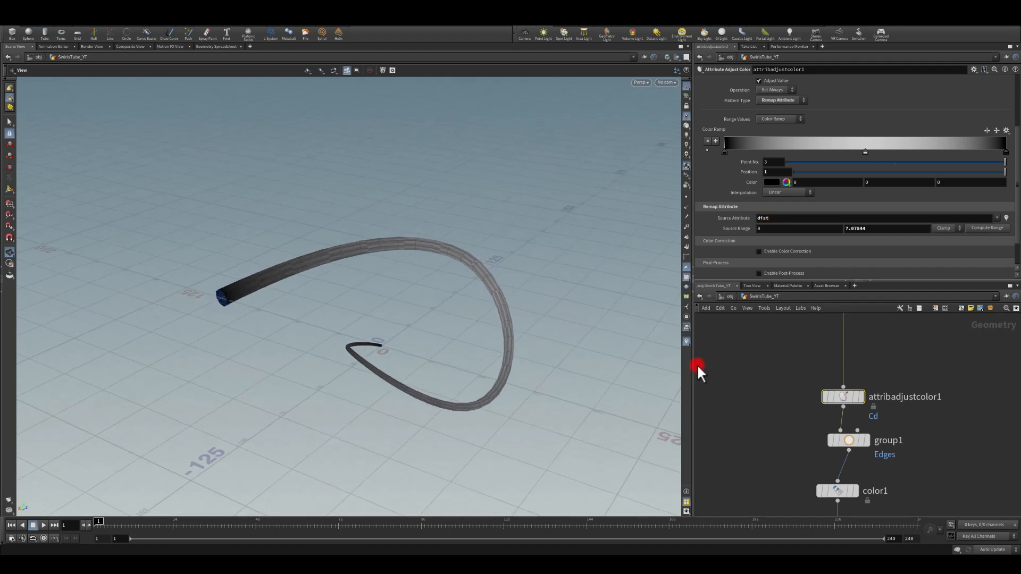
left_click(838, 386)
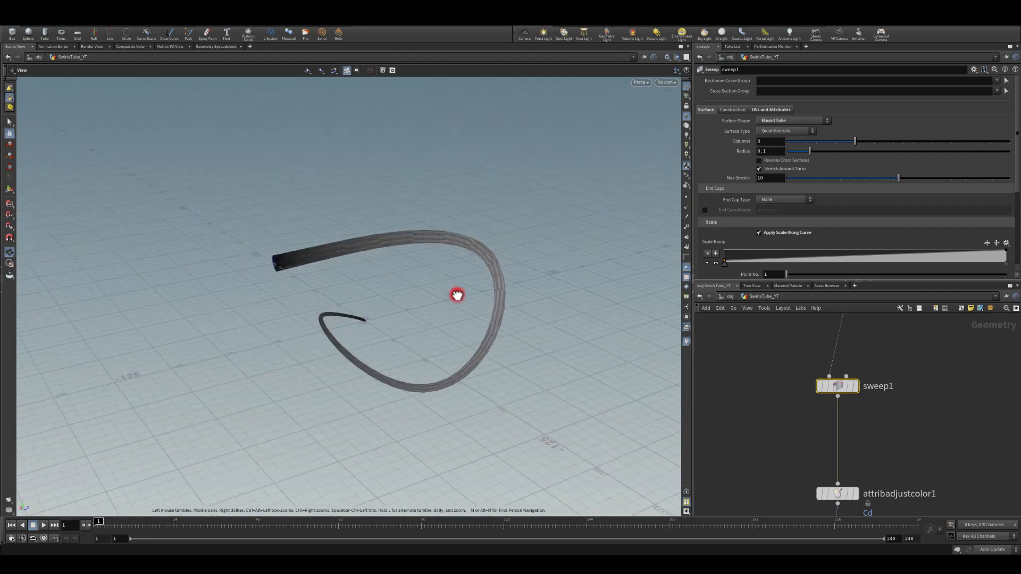
Orbit around the thick tapered swirl tube to inspect it from several angles.
left_click(767, 151)
type(".5")
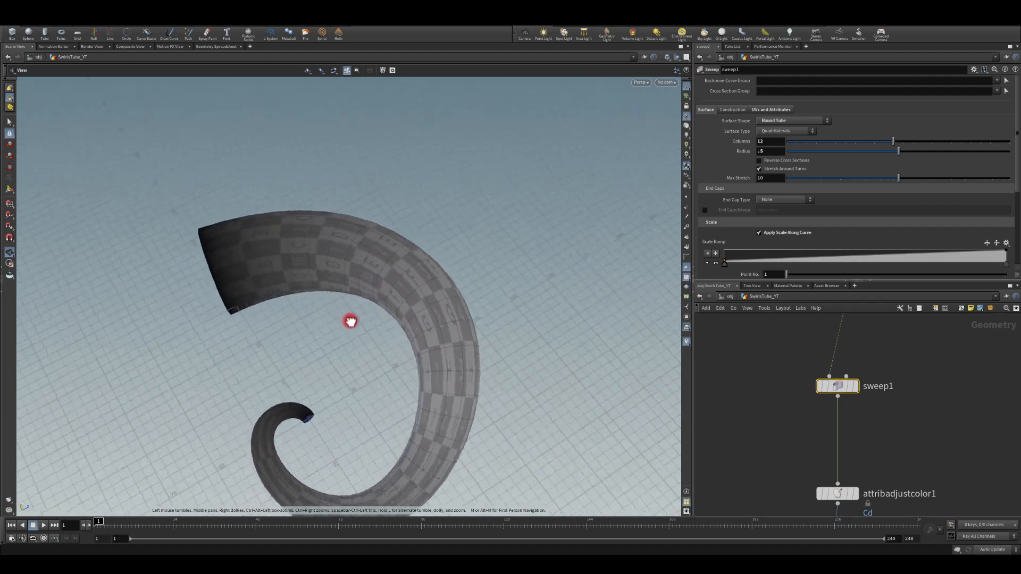
left_click_drag(351, 322, 319, 373)
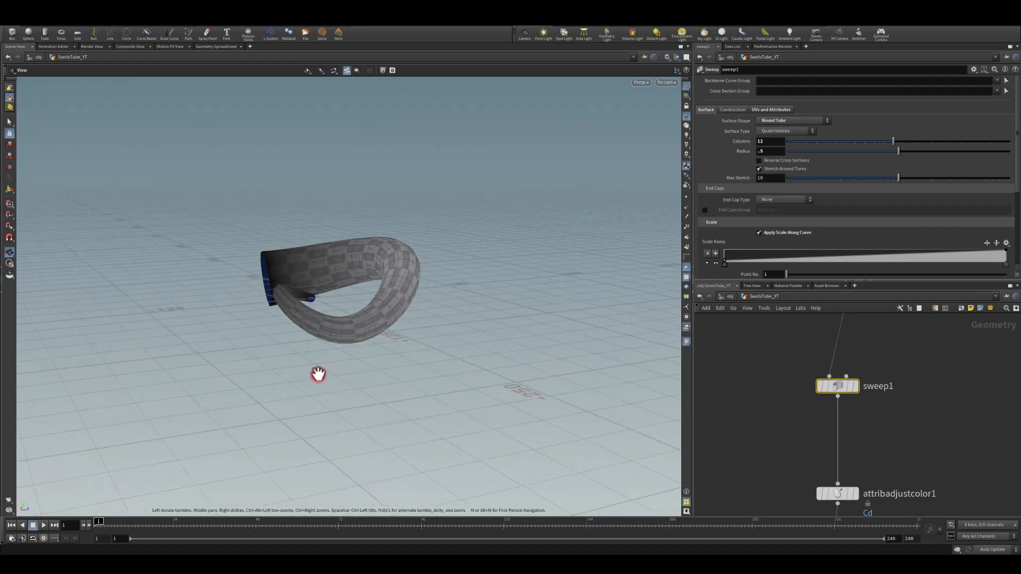
left_click_drag(319, 373, 293, 309)
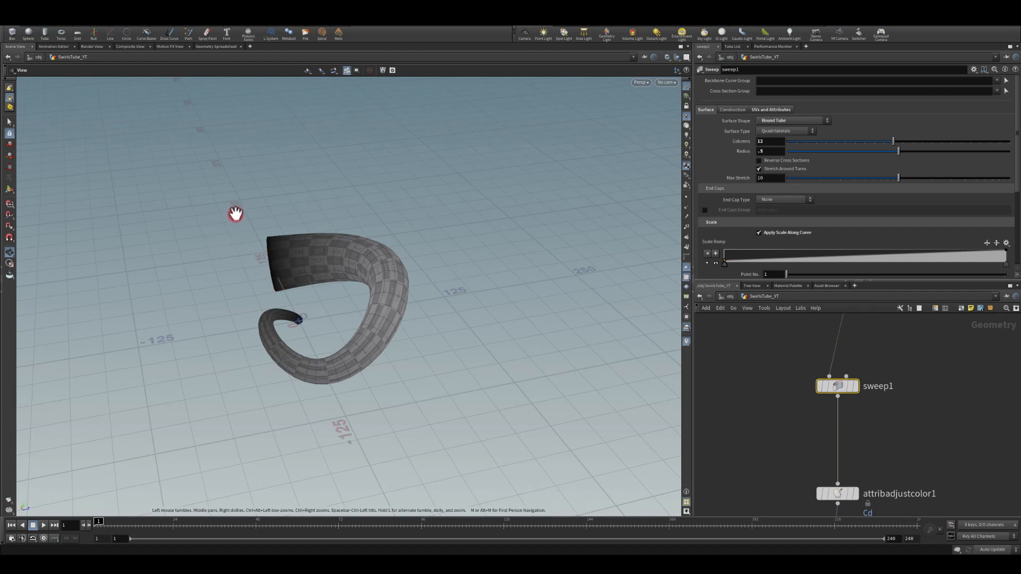
left_click_drag(235, 213, 265, 284)
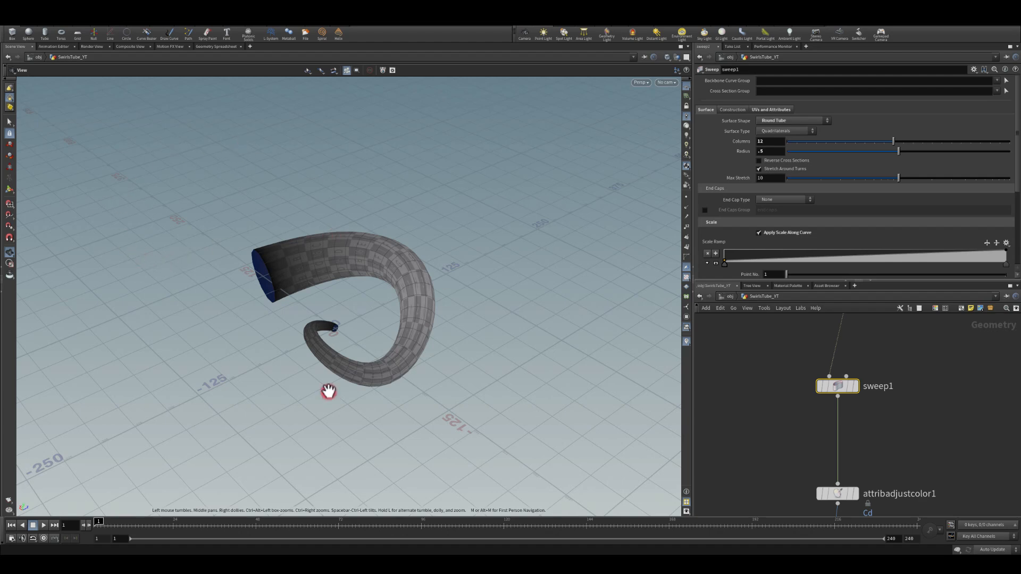
left_click_drag(329, 391, 351, 394)
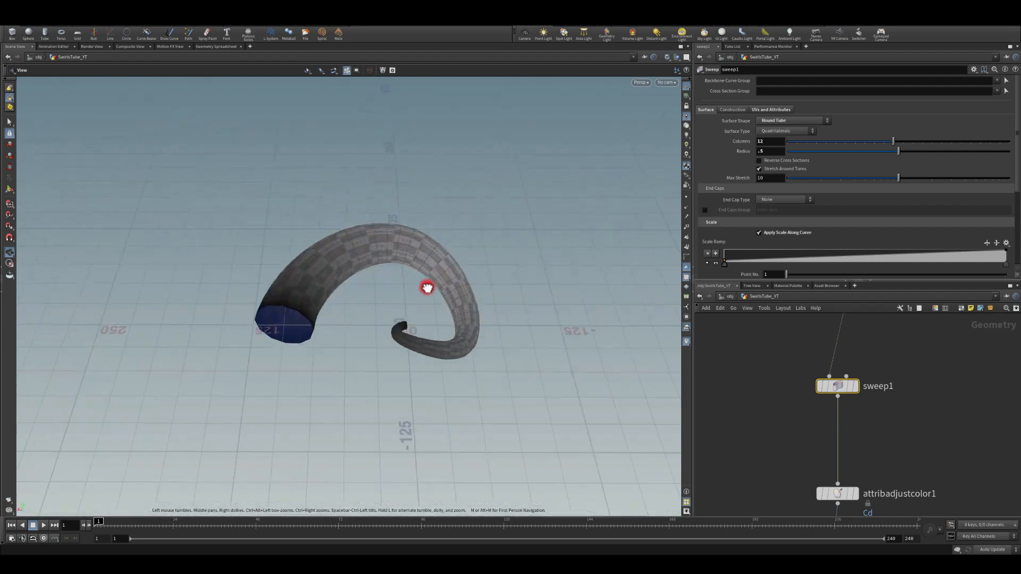
left_click_drag(427, 288, 446, 270)
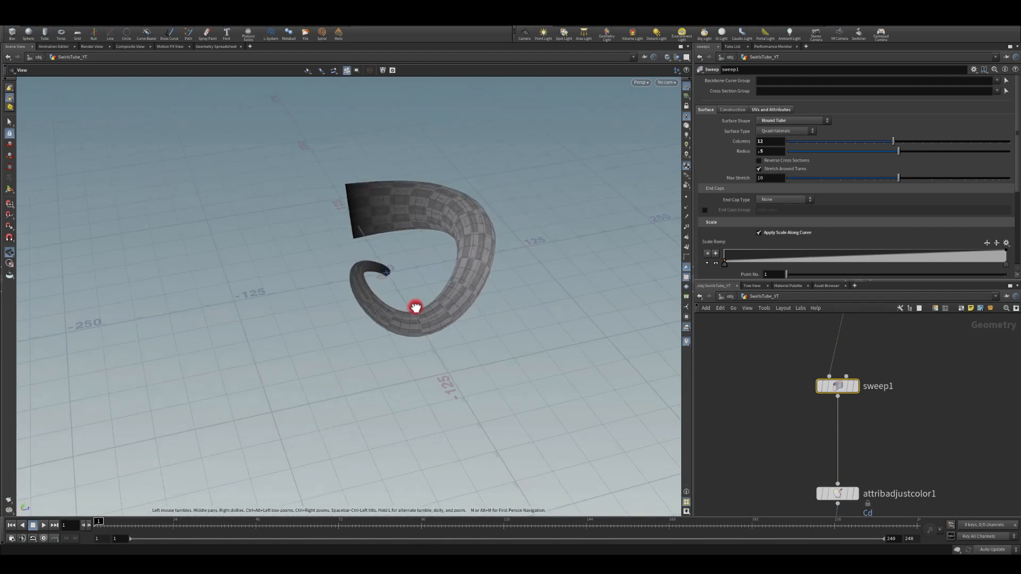
left_click_drag(415, 307, 448, 313)
type("sphere")
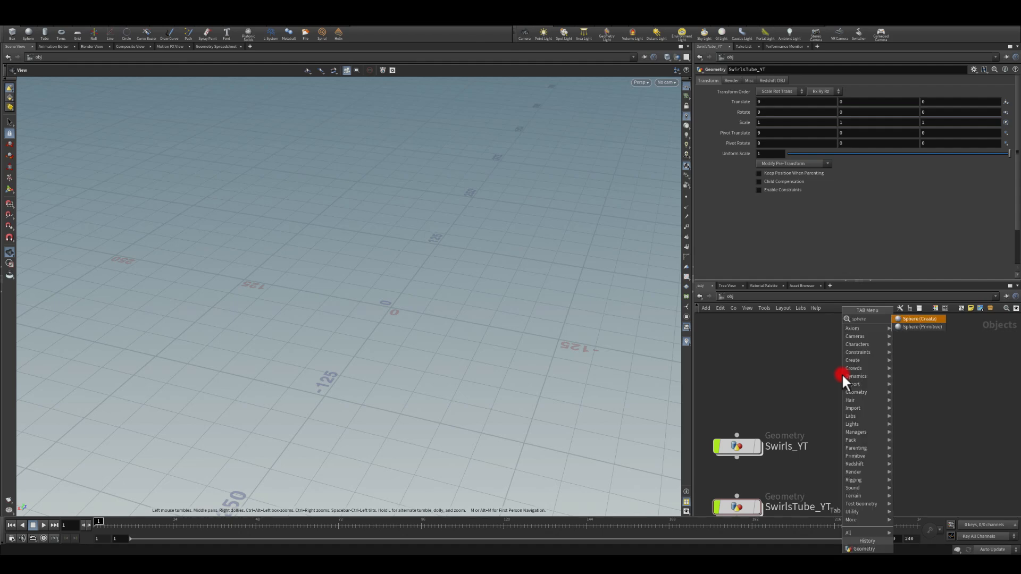
Create sphere_YT and set its sphere to Polygon type with frequency 6.
left_click(919, 319)
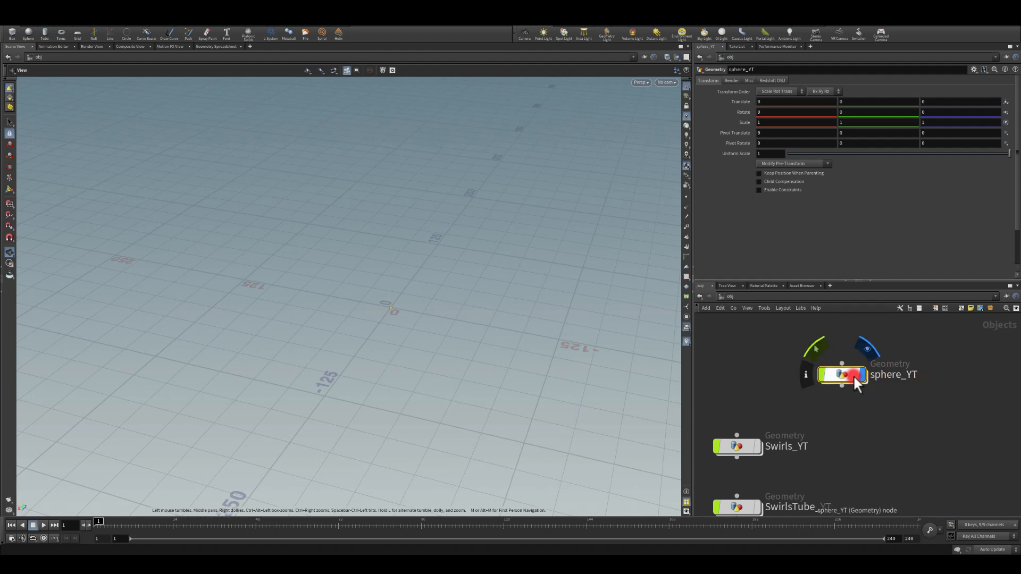
double_click(842, 375)
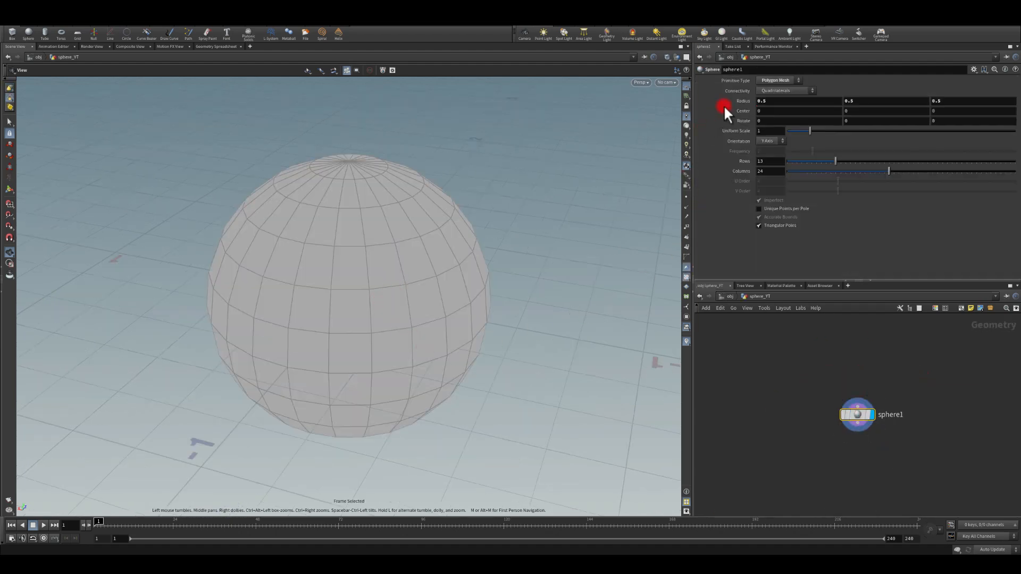
left_click(778, 81)
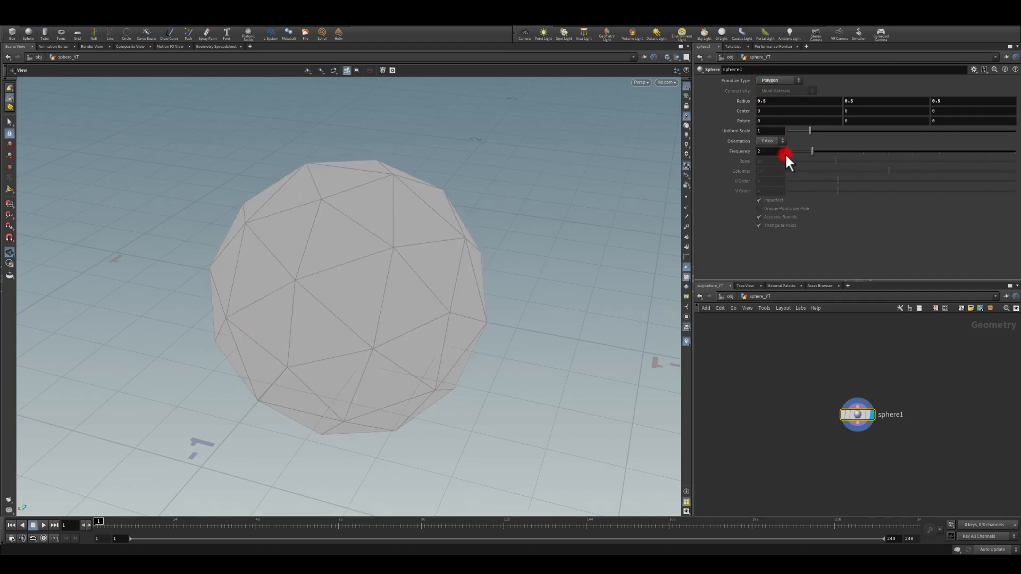
left_click_drag(813, 152, 964, 151)
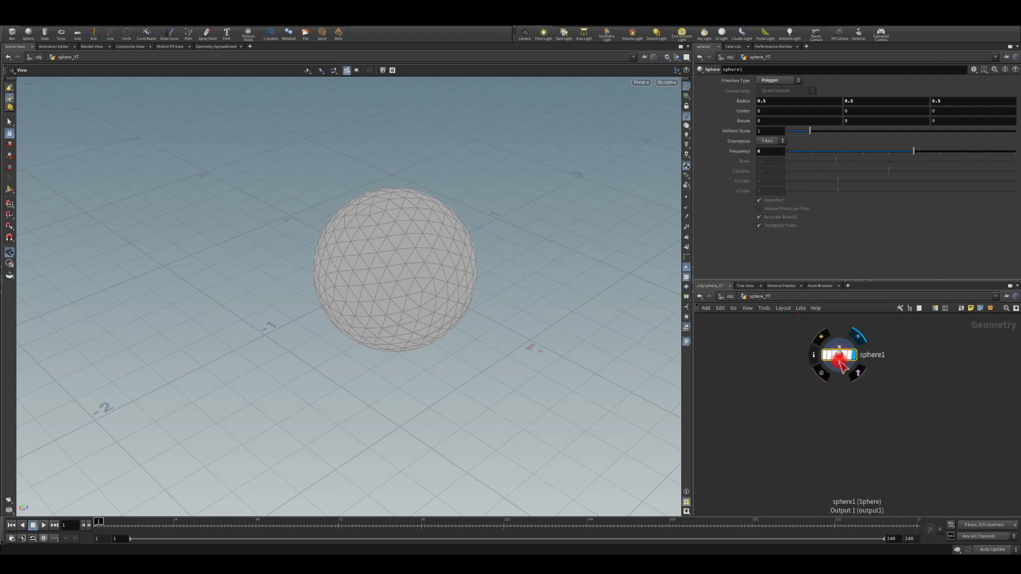
left_click_drag(840, 366, 824, 409)
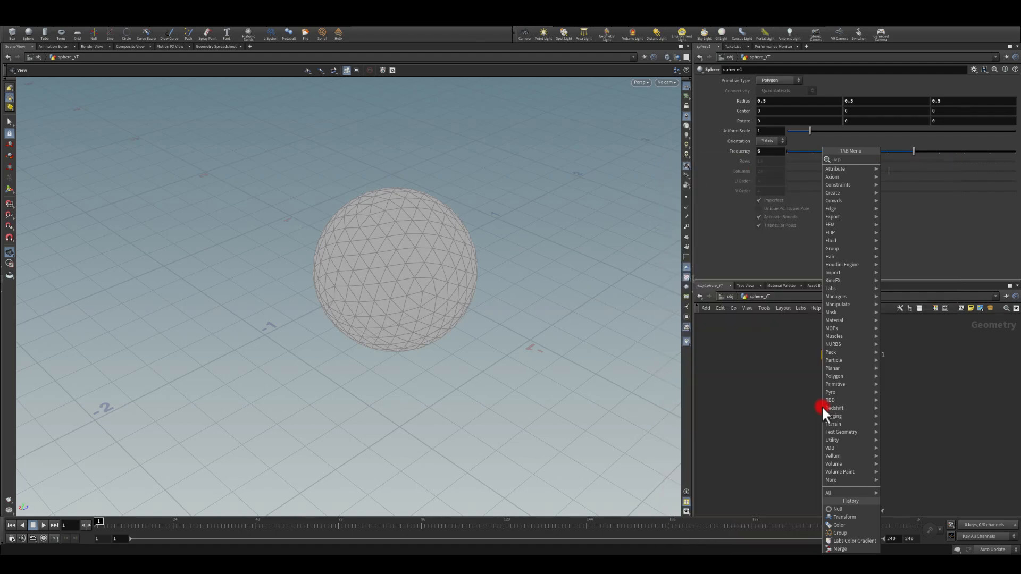
Add a polar UV Project after the sphere, view it in the UV viewport, adjust scale and initialize.
left_click(838, 415)
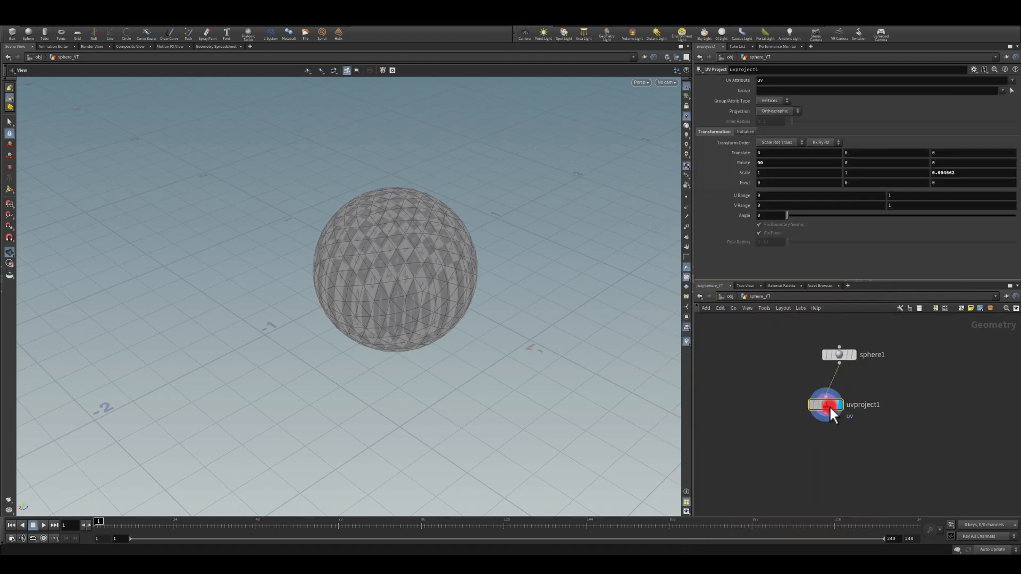
left_click(774, 101)
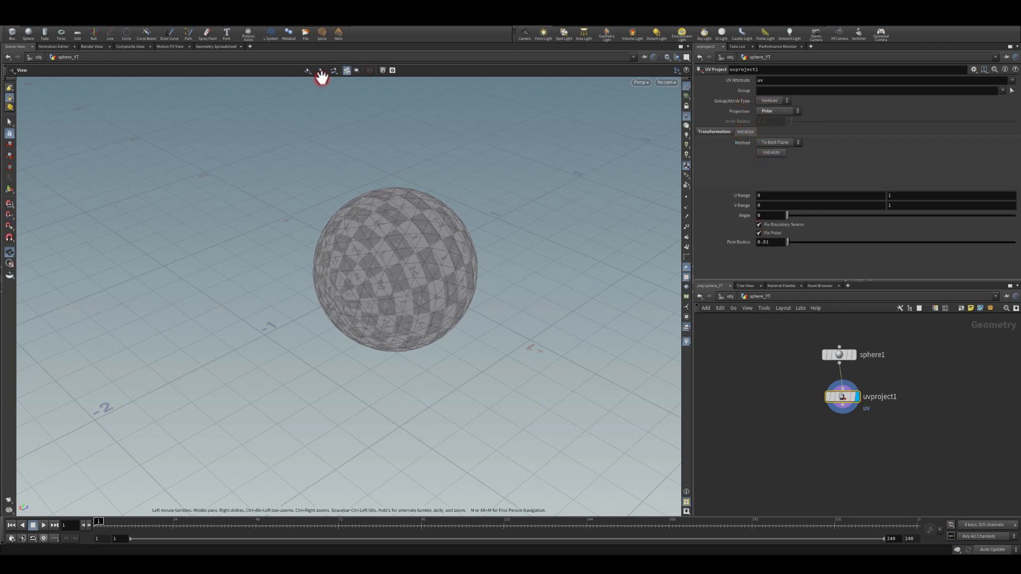
left_click(641, 81)
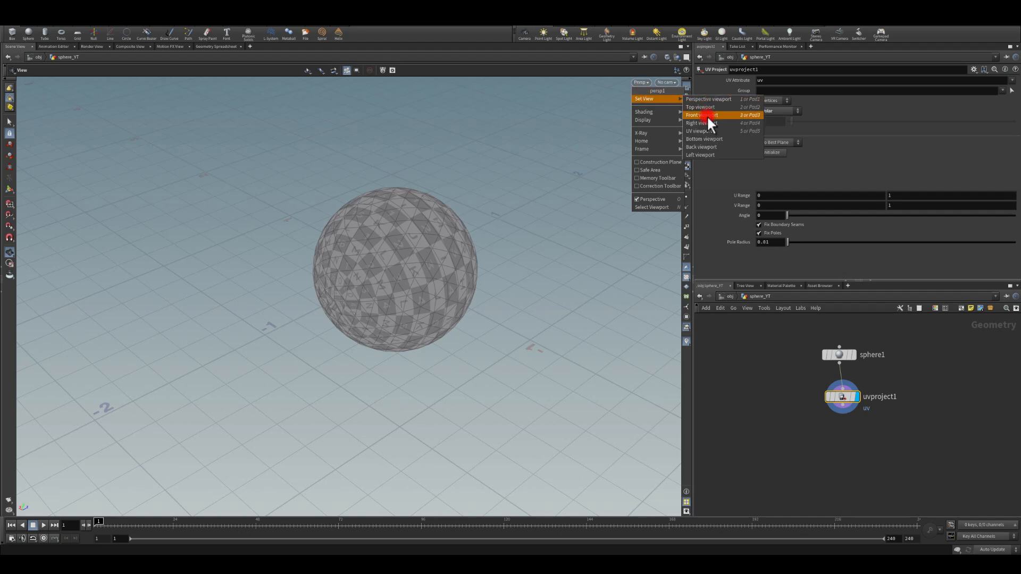
left_click(700, 130)
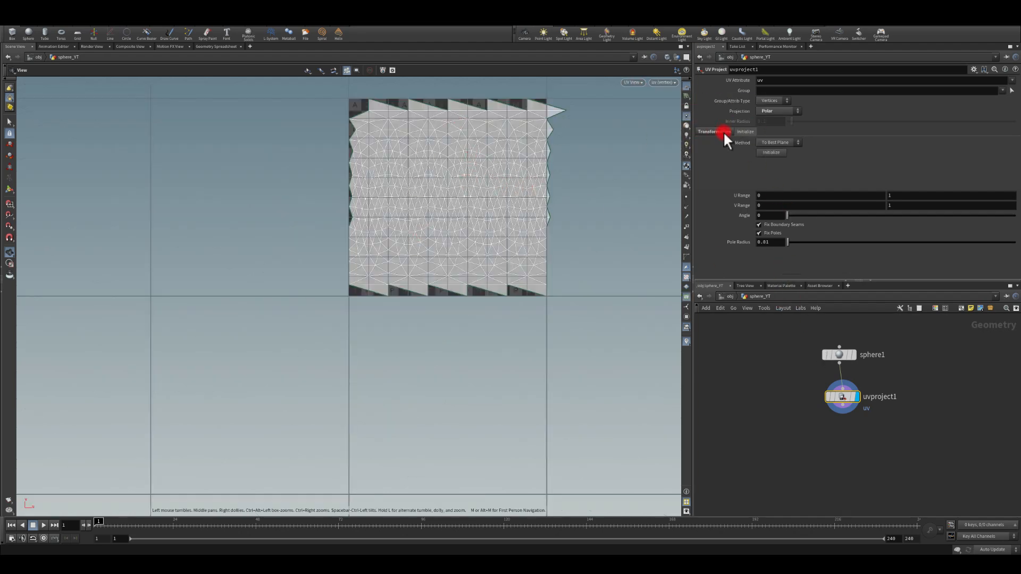
left_click(708, 131)
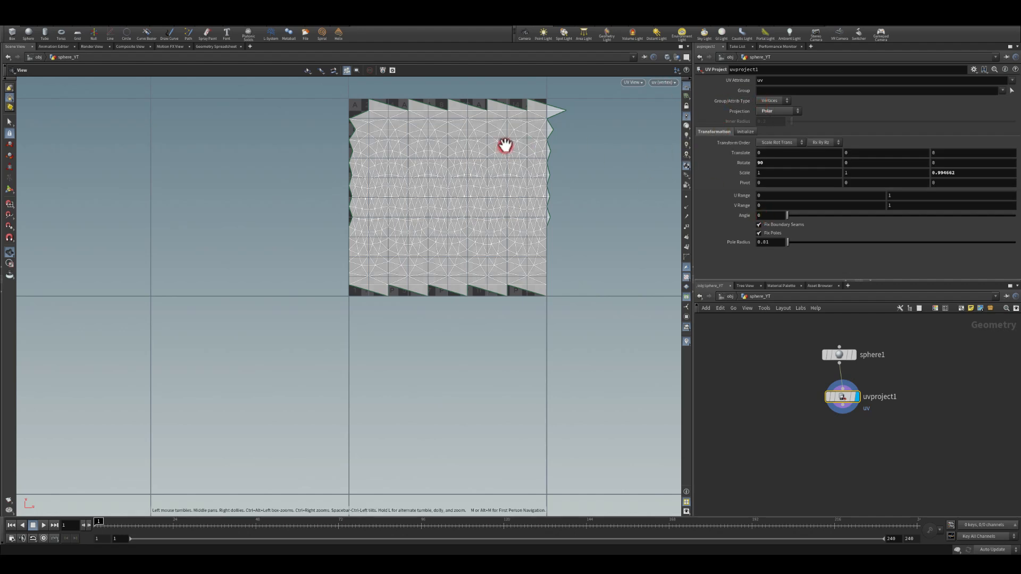
left_click(769, 195)
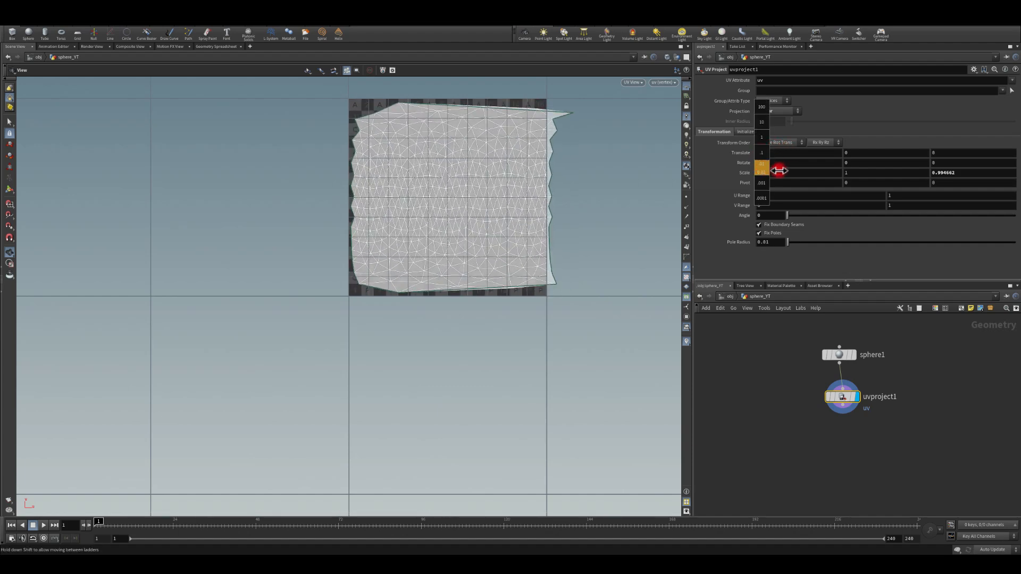
left_click_drag(780, 171, 802, 173)
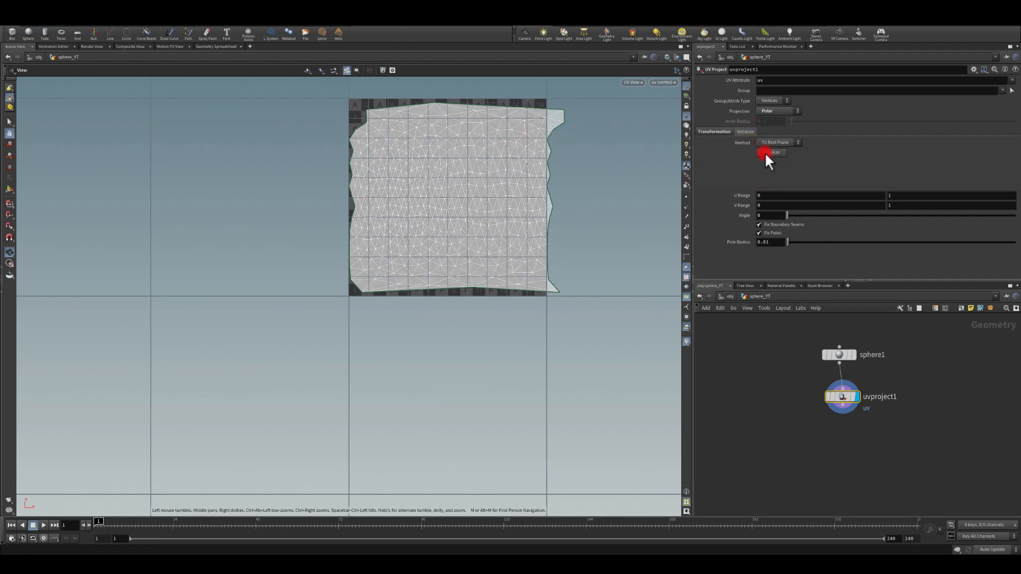
left_click(771, 153)
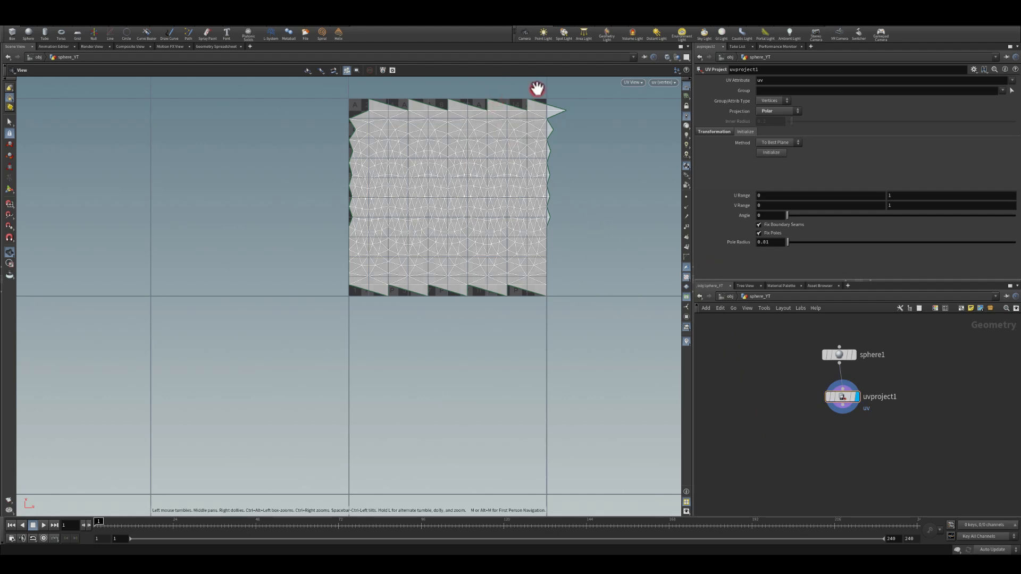
mouse_move(557, 65)
type("uv pro")
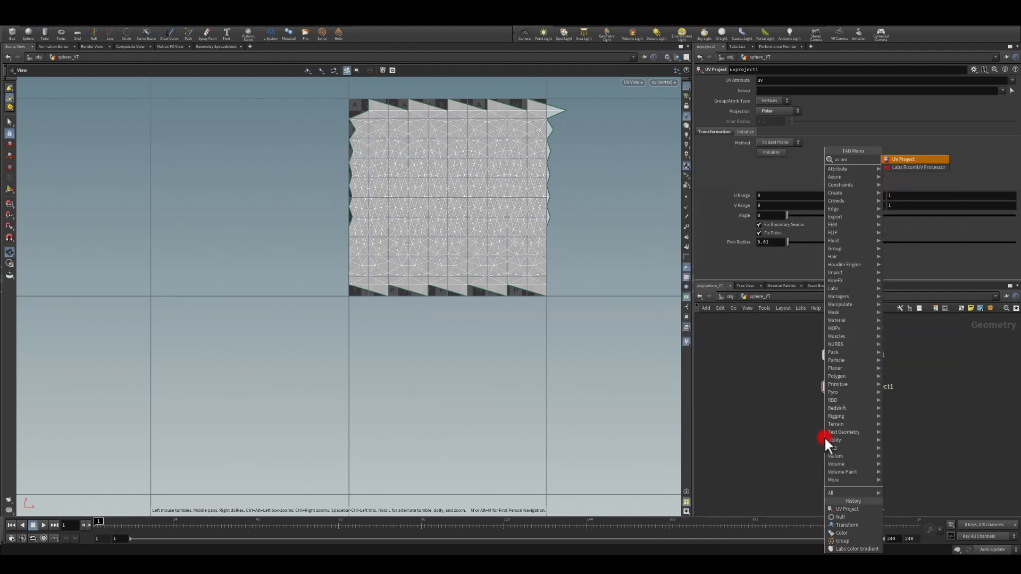
Add uvproject2 writing uv2, then a Transform renamed transform1_game_engine_scale.
left_click(903, 159)
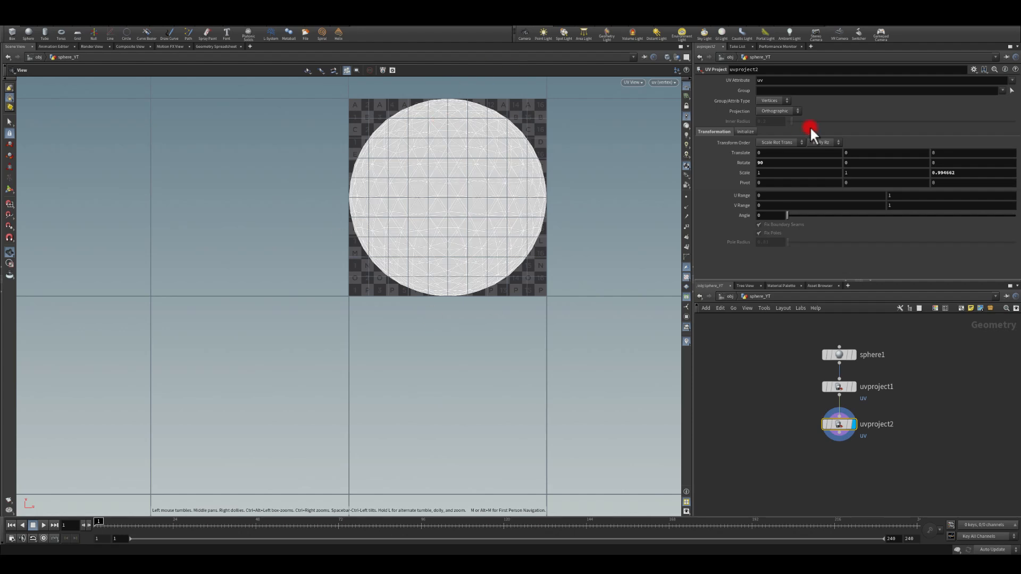
type("uv2")
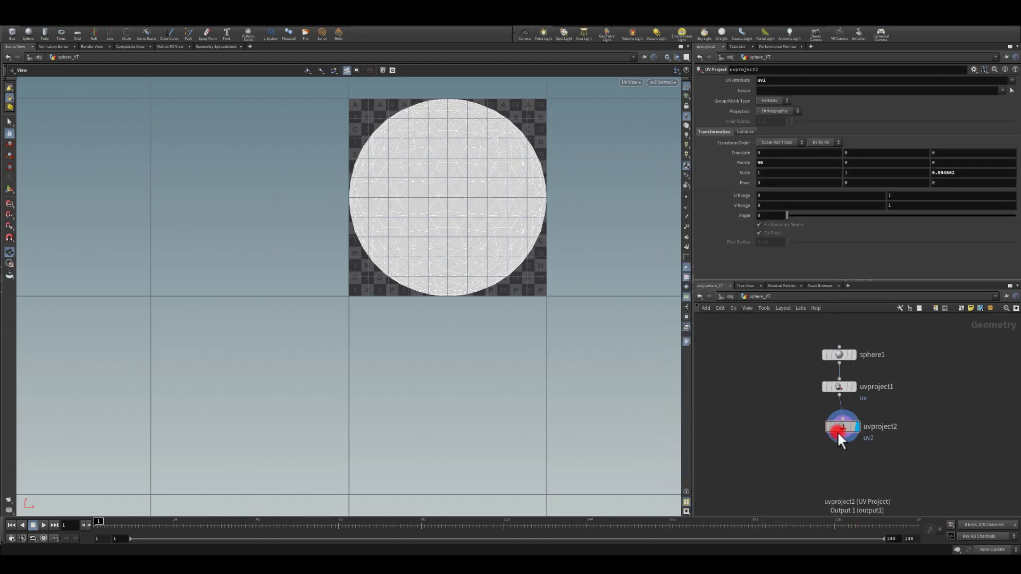
left_click_drag(838, 439, 793, 481)
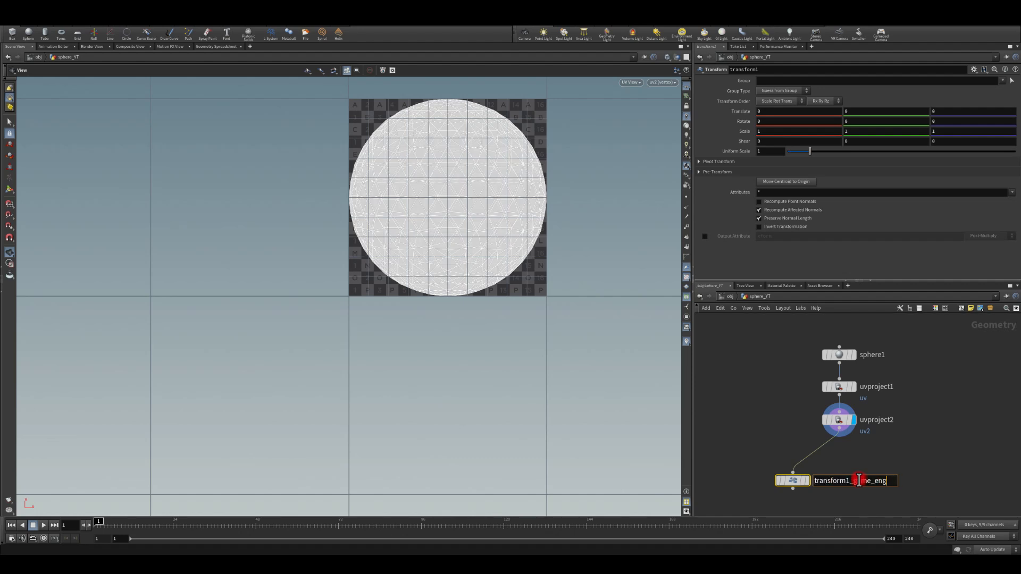
type("_game_engine_scale")
type("EXPORT")
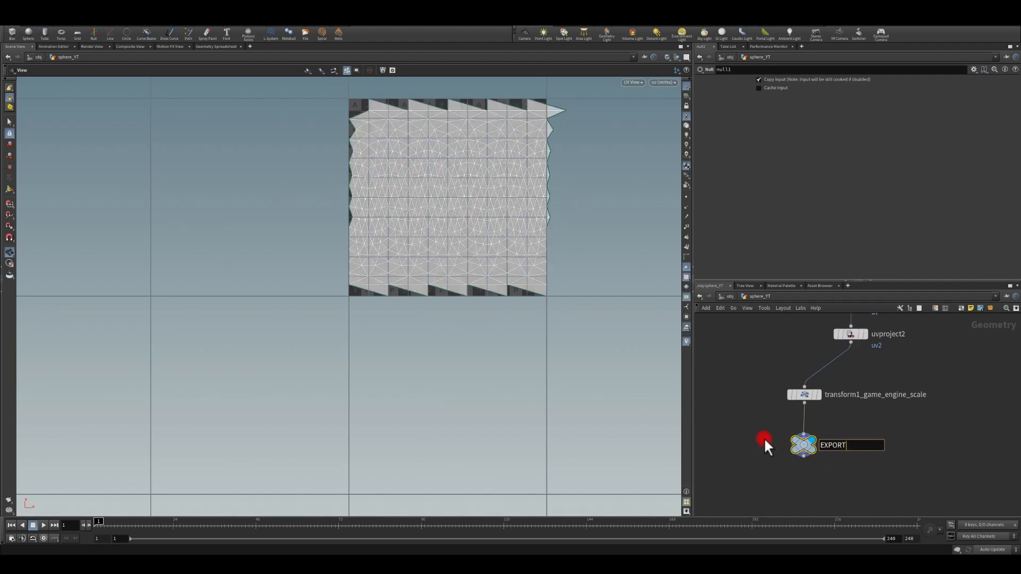
Confirm the EXPORT null's name.
left_click(631, 82)
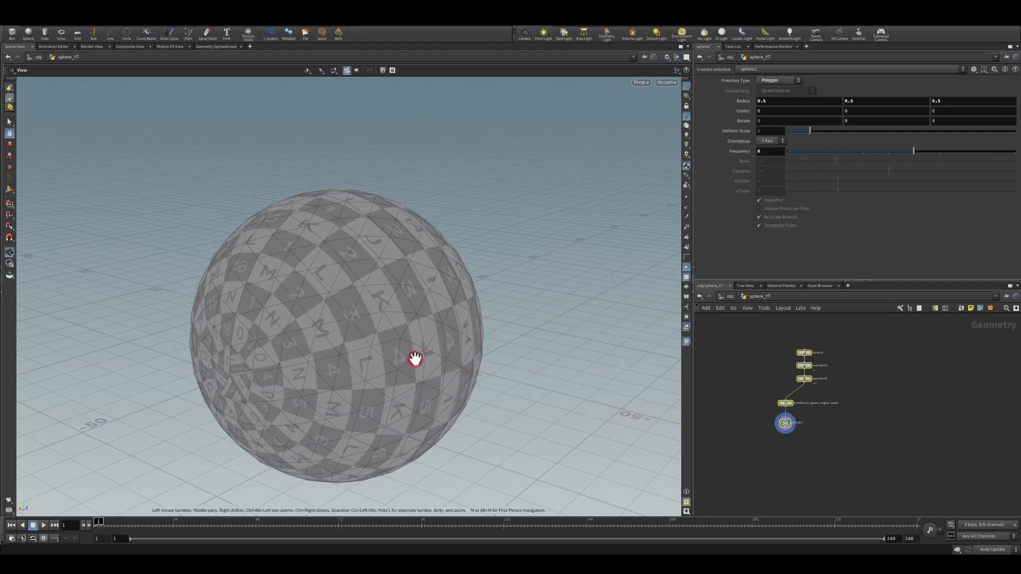
mouse_move(185, 339)
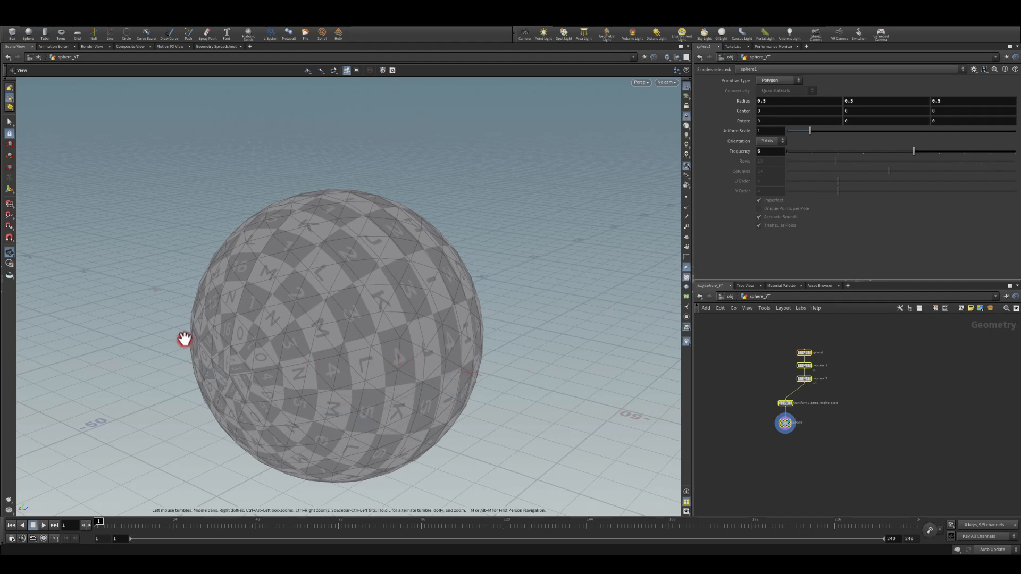